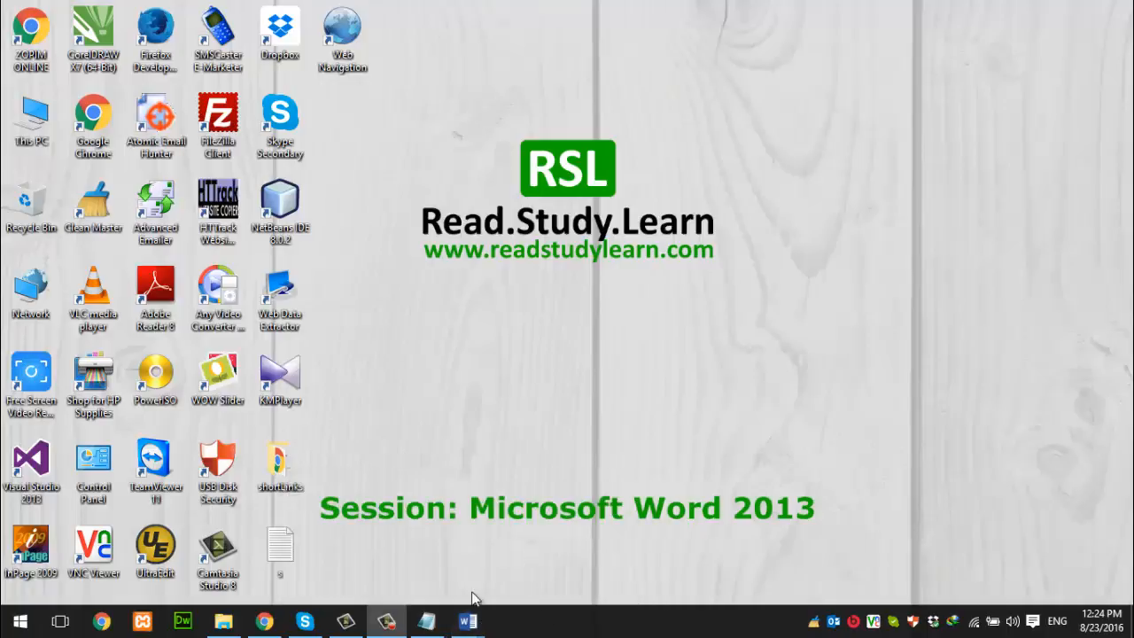
Bring the Deal 1 document into view and close its Navigation pane
{"action": "left_click", "coordinate": [465, 620]}
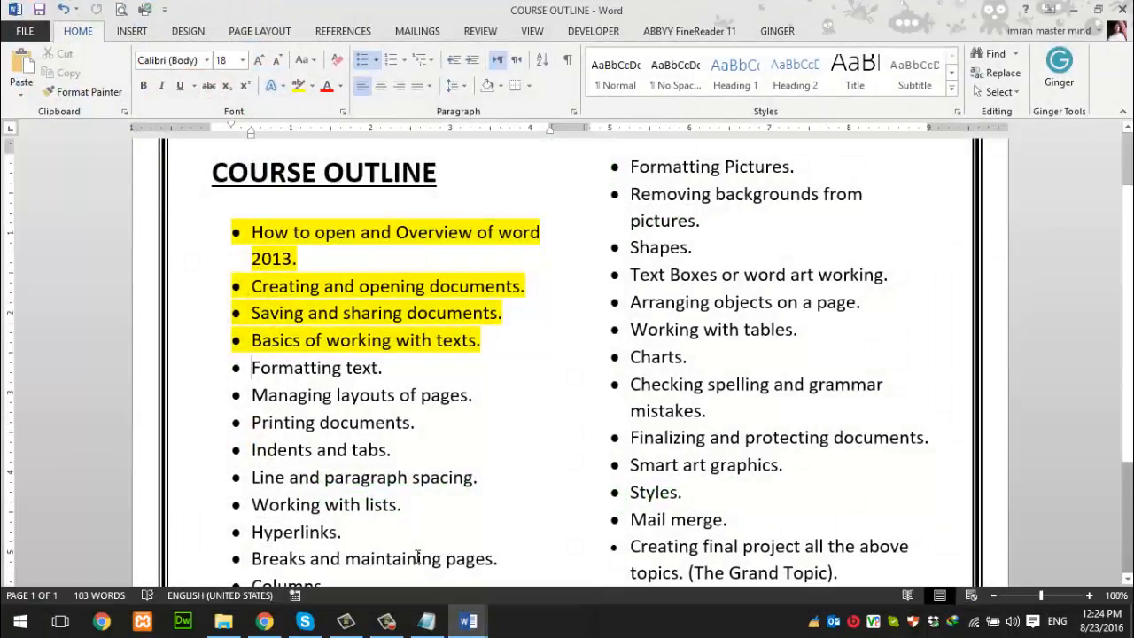
{"action": "mouse_move", "coordinate": [429, 353]}
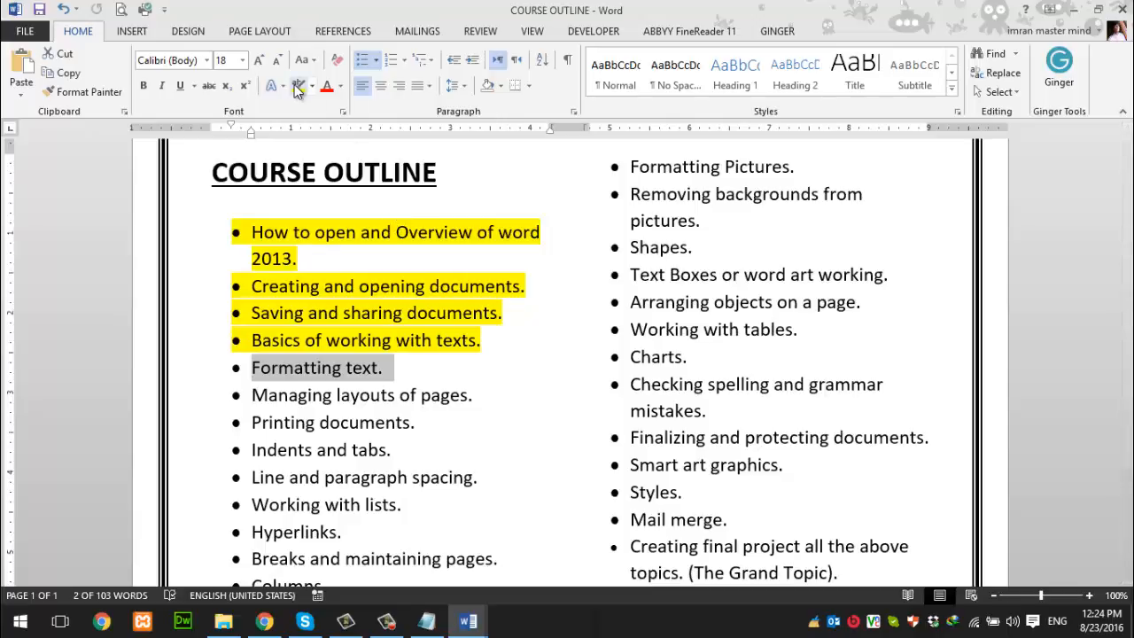
{"action": "left_click", "coordinate": [295, 86]}
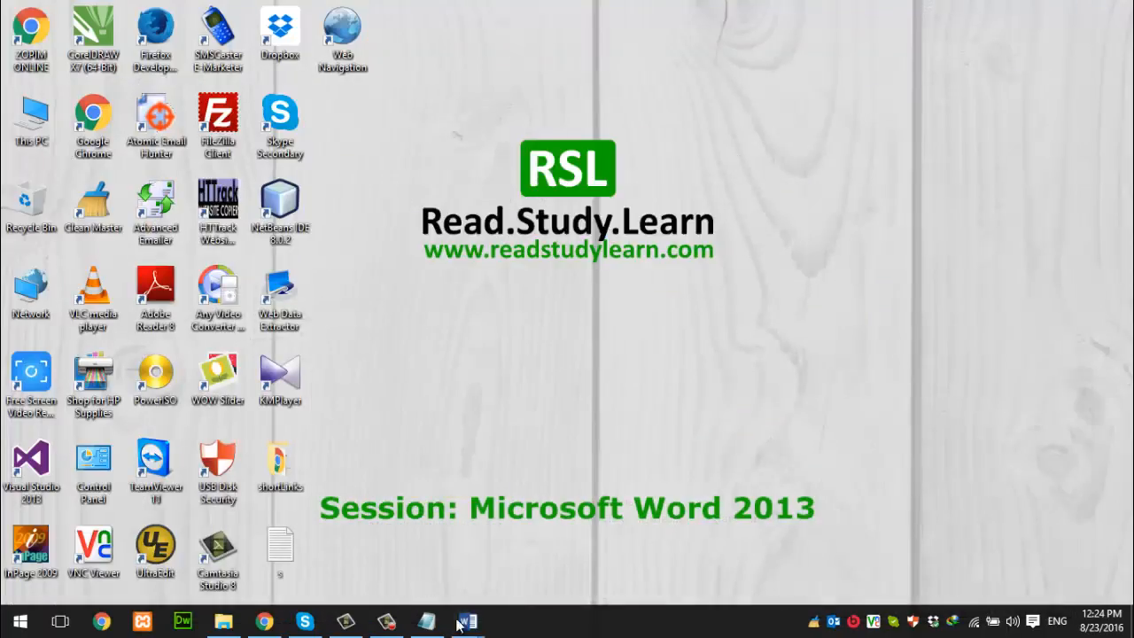
{"action": "left_click", "coordinate": [466, 620]}
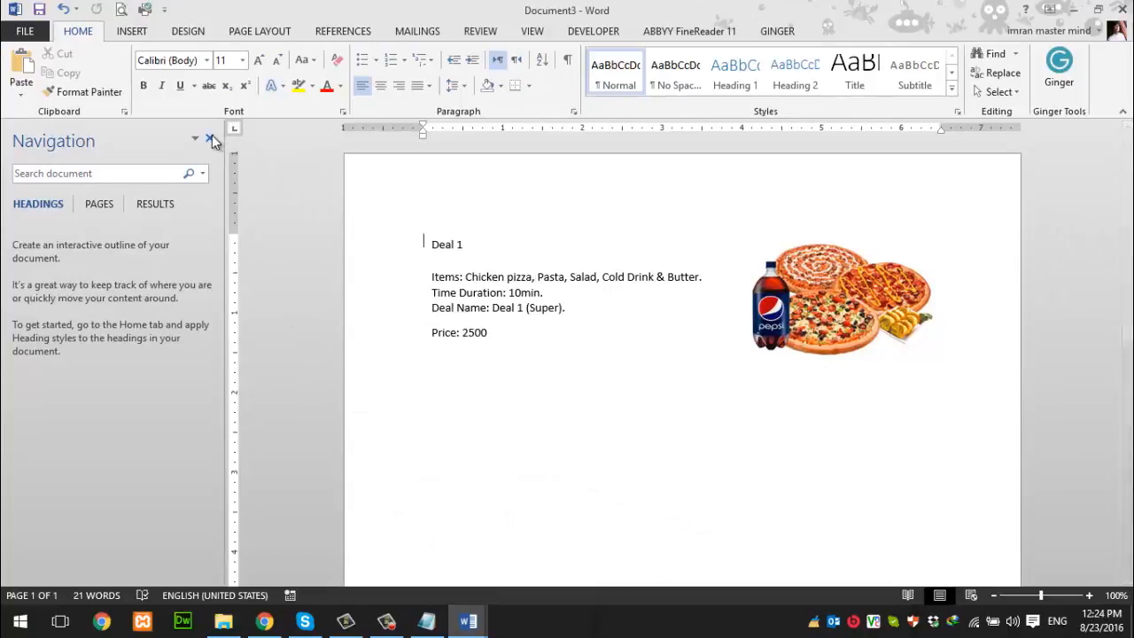
{"action": "left_click", "coordinate": [213, 141]}
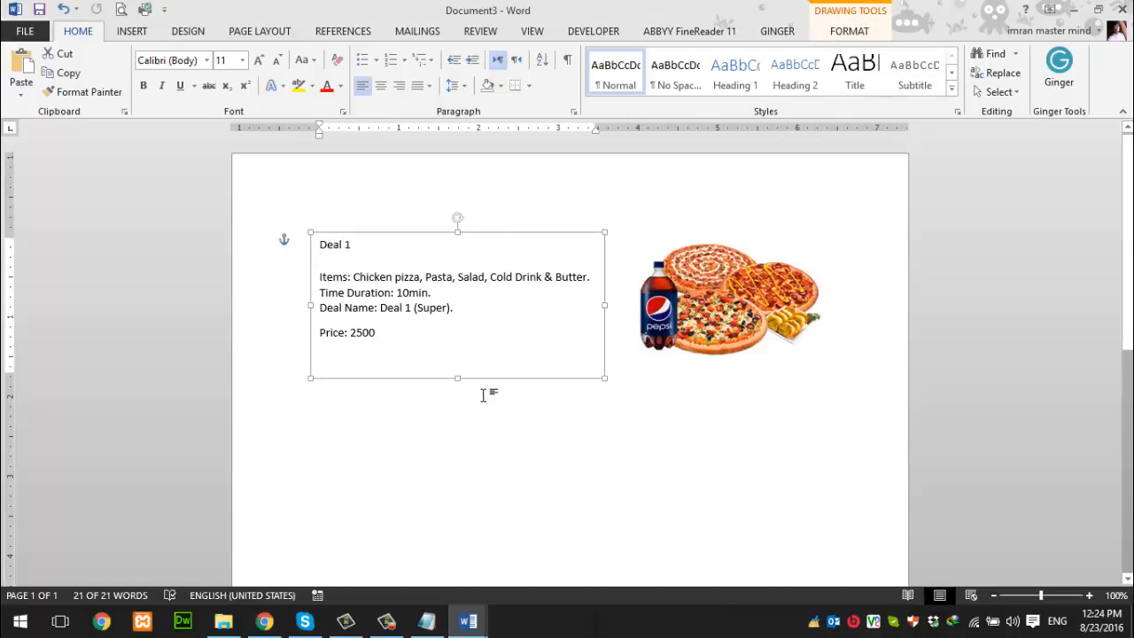
Select the Deal 1 text box beside the pizza image
{"action": "left_click_drag", "start_coordinate": [457, 378], "coordinate": [457, 366]}
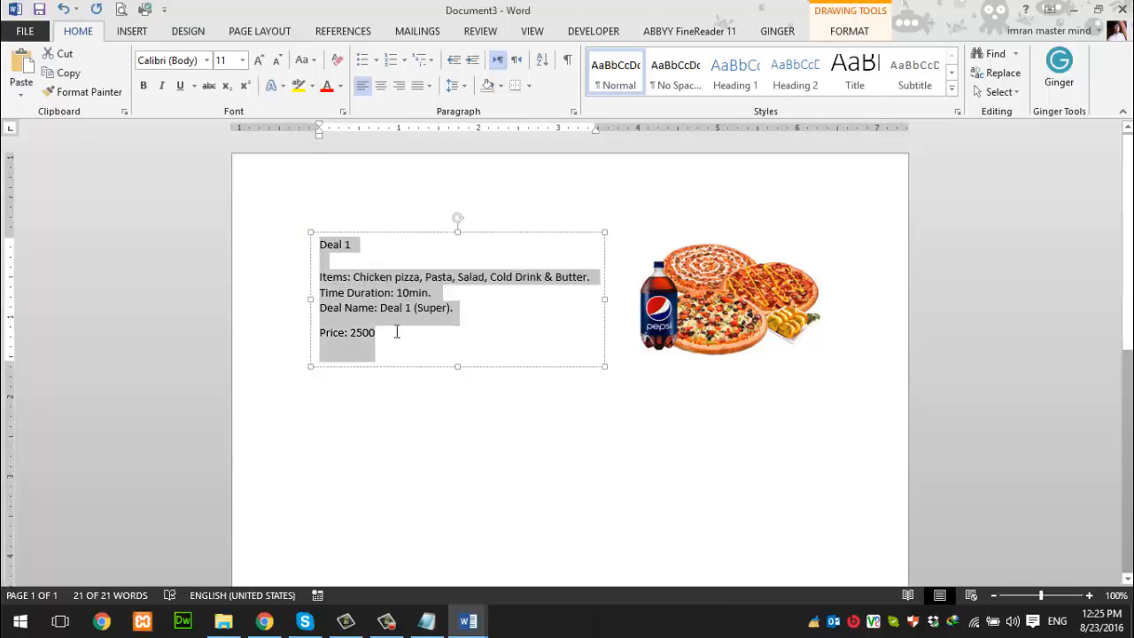
{"action": "left_click", "coordinate": [328, 244]}
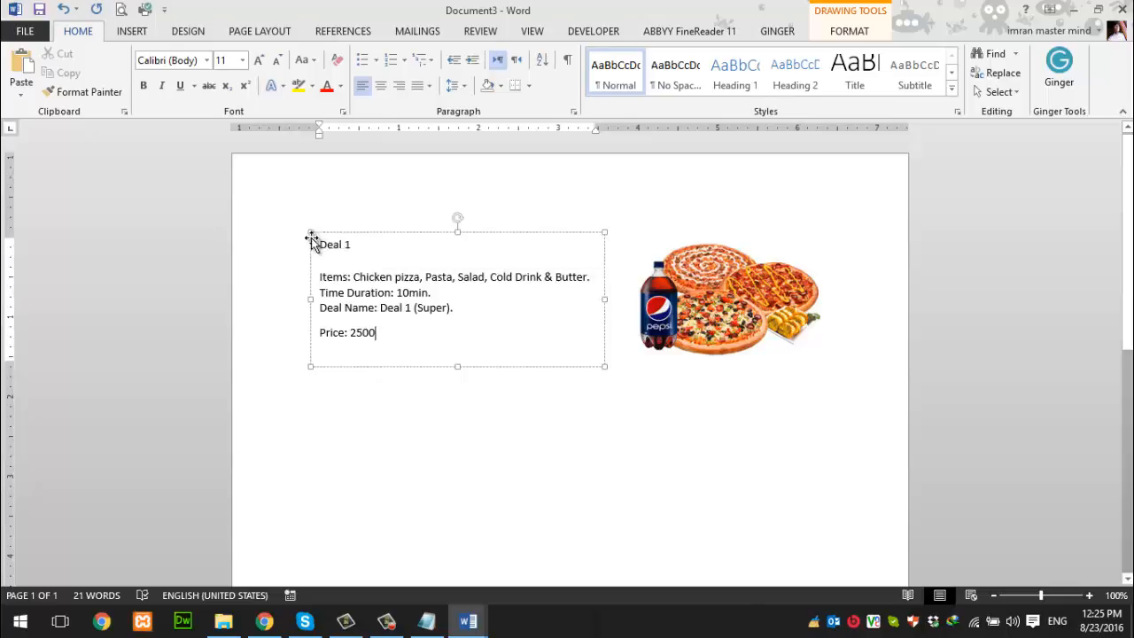
{"action": "double_click", "coordinate": [334, 245]}
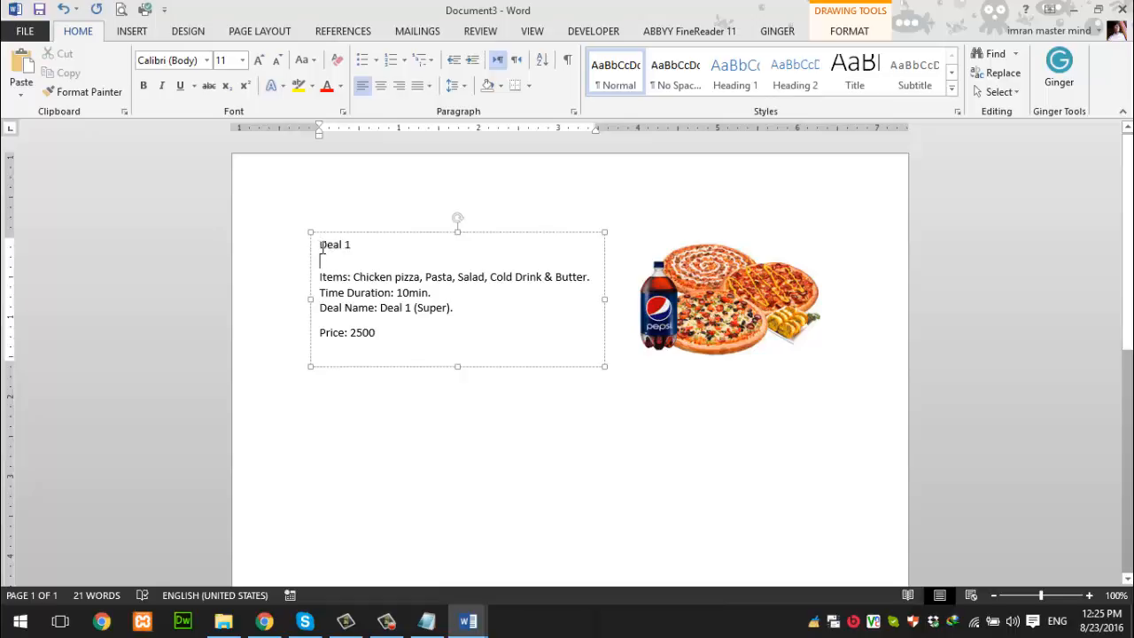
{"action": "double_click", "coordinate": [332, 243]}
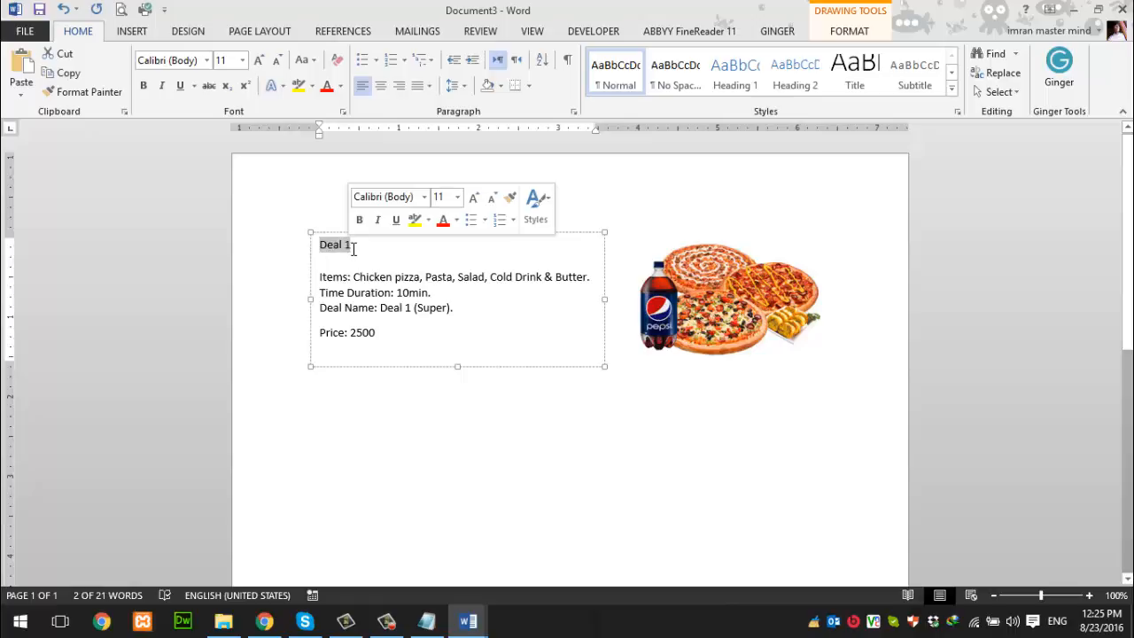
{"action": "mouse_move", "coordinate": [366, 270]}
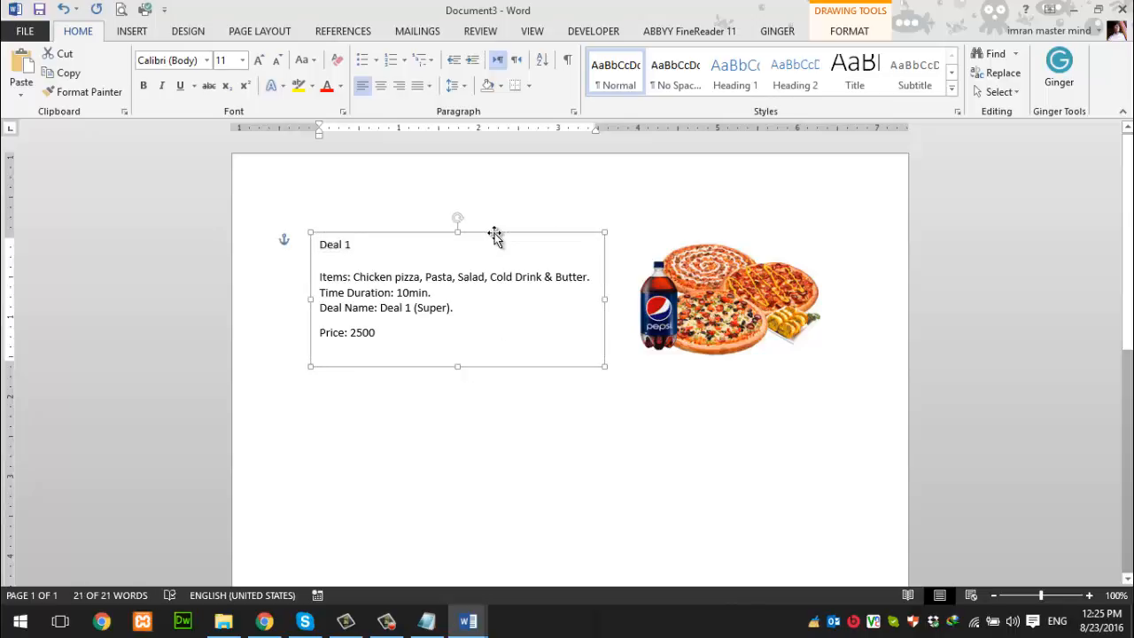
{"action": "mouse_move", "coordinate": [416, 237]}
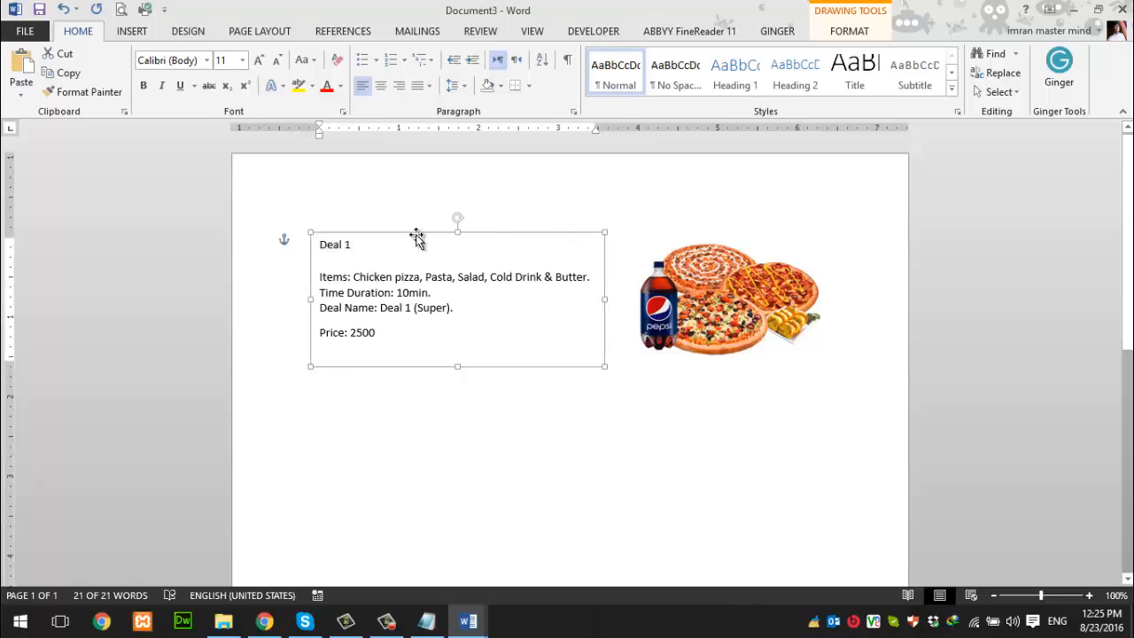
{"action": "mouse_move", "coordinate": [528, 307]}
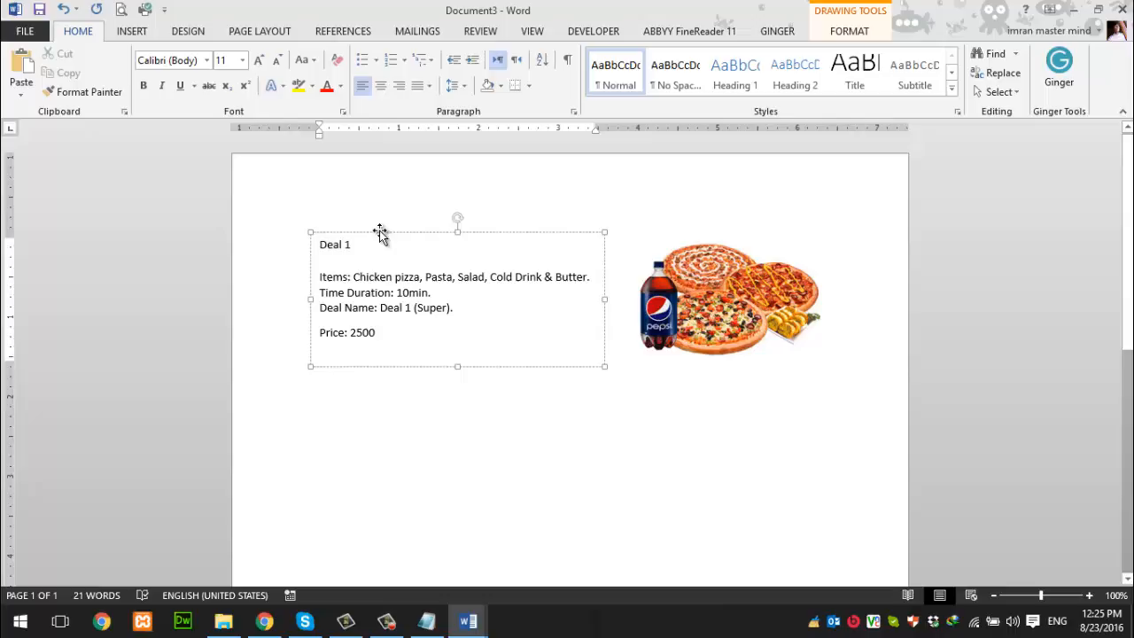
{"action": "left_click", "coordinate": [381, 236]}
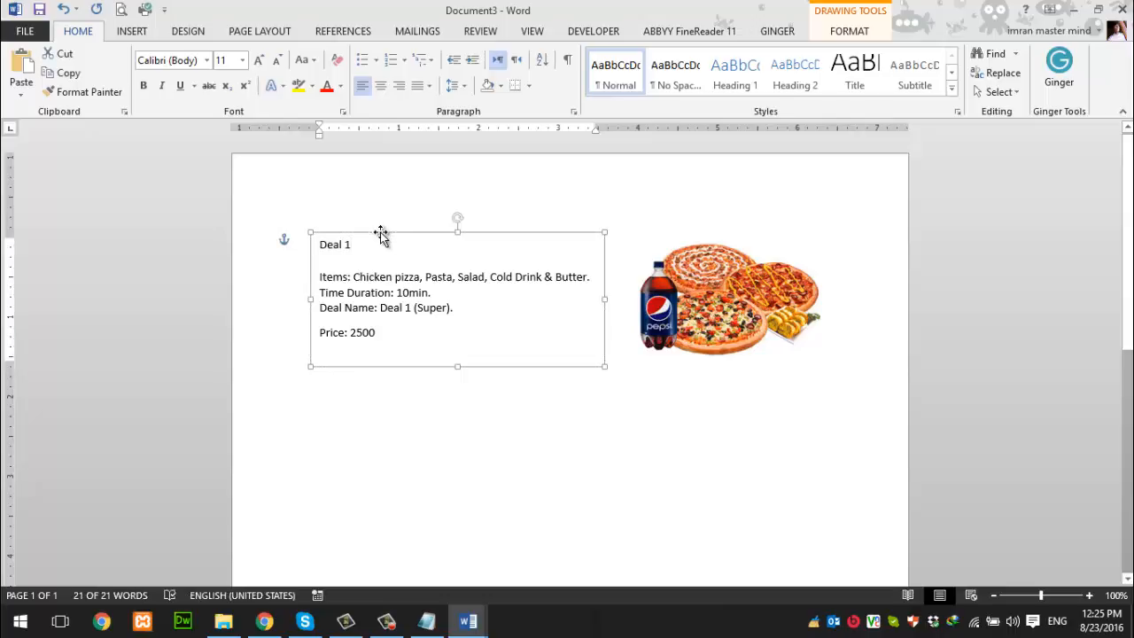
{"action": "mouse_move", "coordinate": [334, 240]}
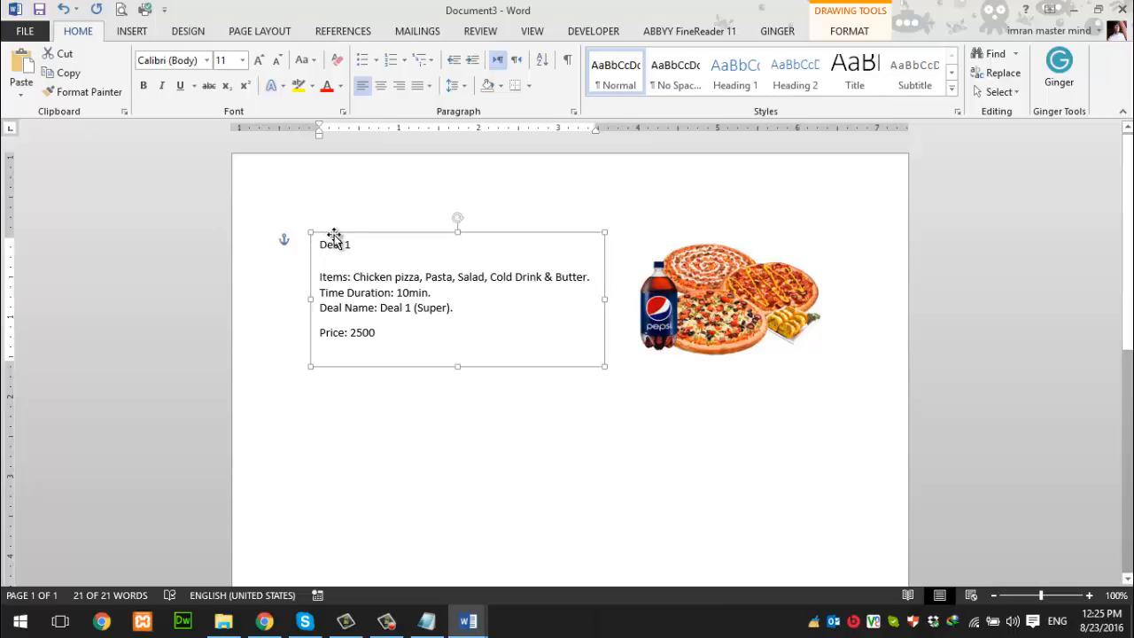
{"action": "mouse_move", "coordinate": [356, 239]}
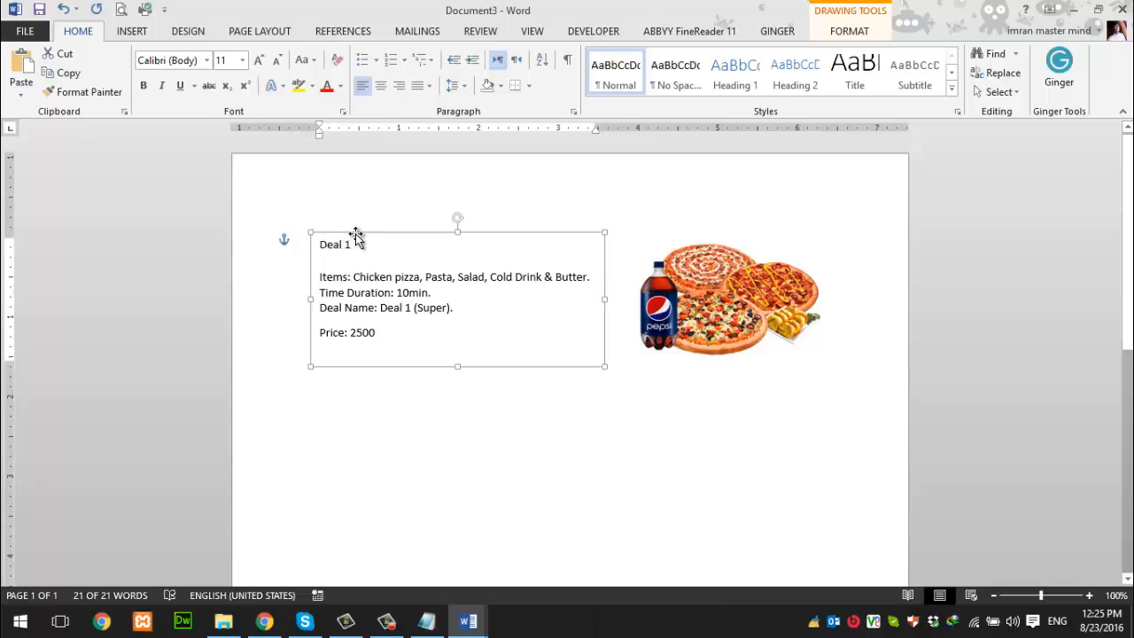
{"action": "mouse_move", "coordinate": [362, 237]}
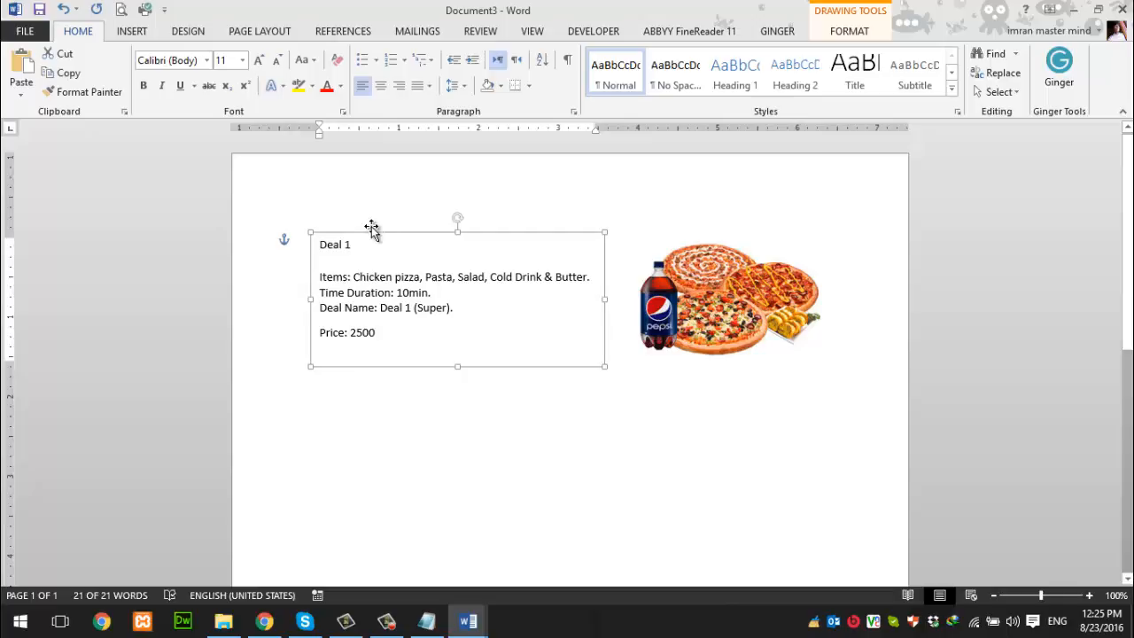
{"action": "mouse_move", "coordinate": [244, 116]}
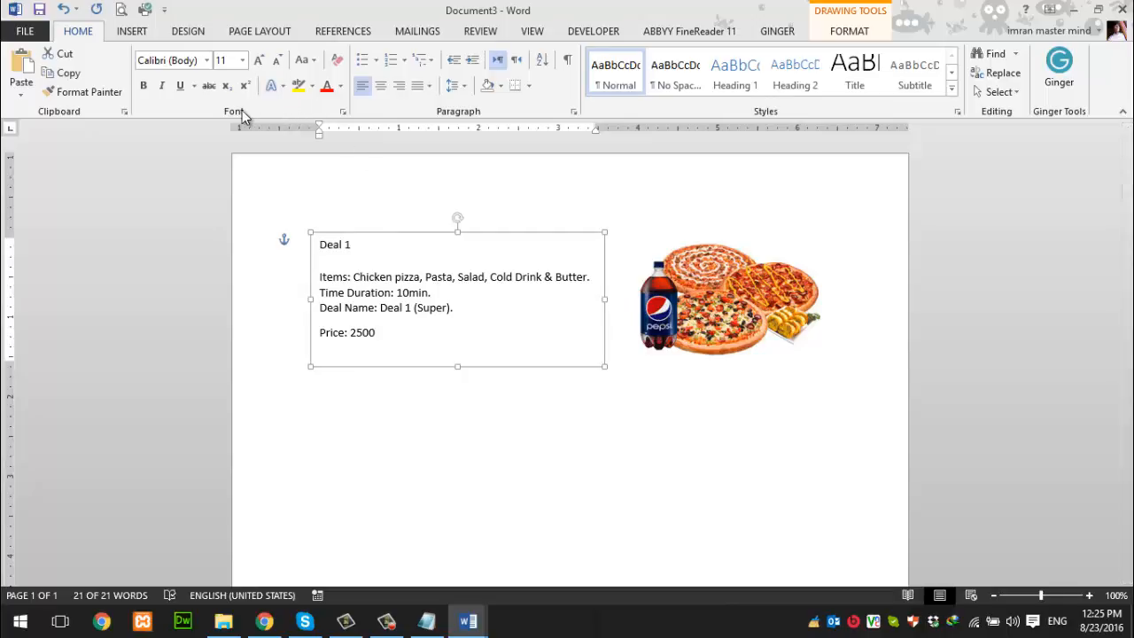
{"action": "mouse_move", "coordinate": [452, 114]}
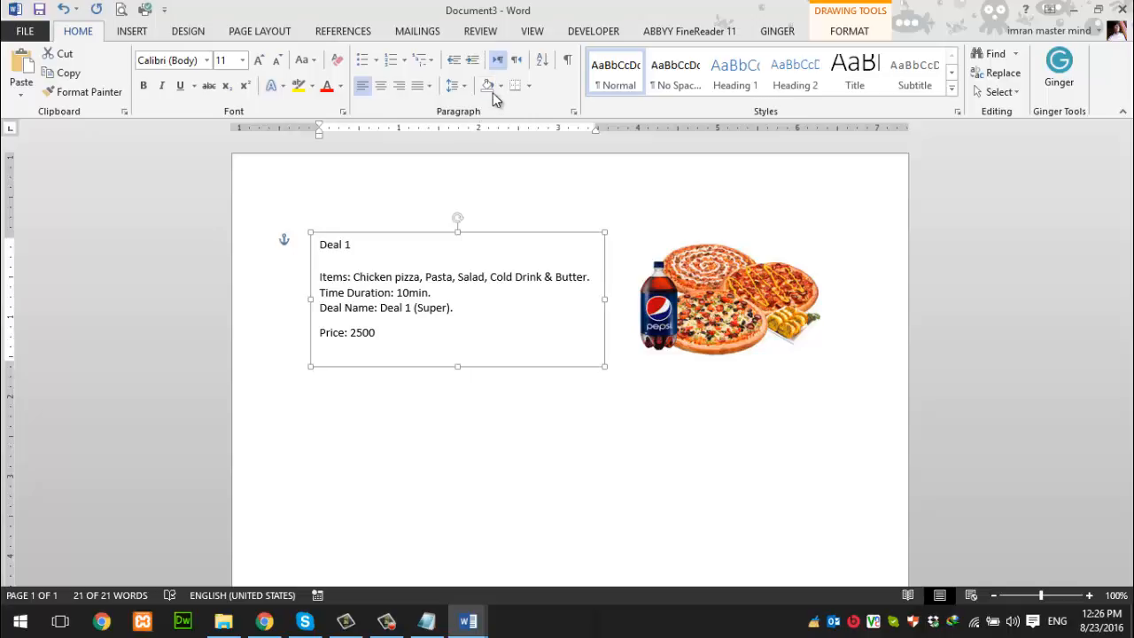
{"action": "mouse_move", "coordinate": [488, 85]}
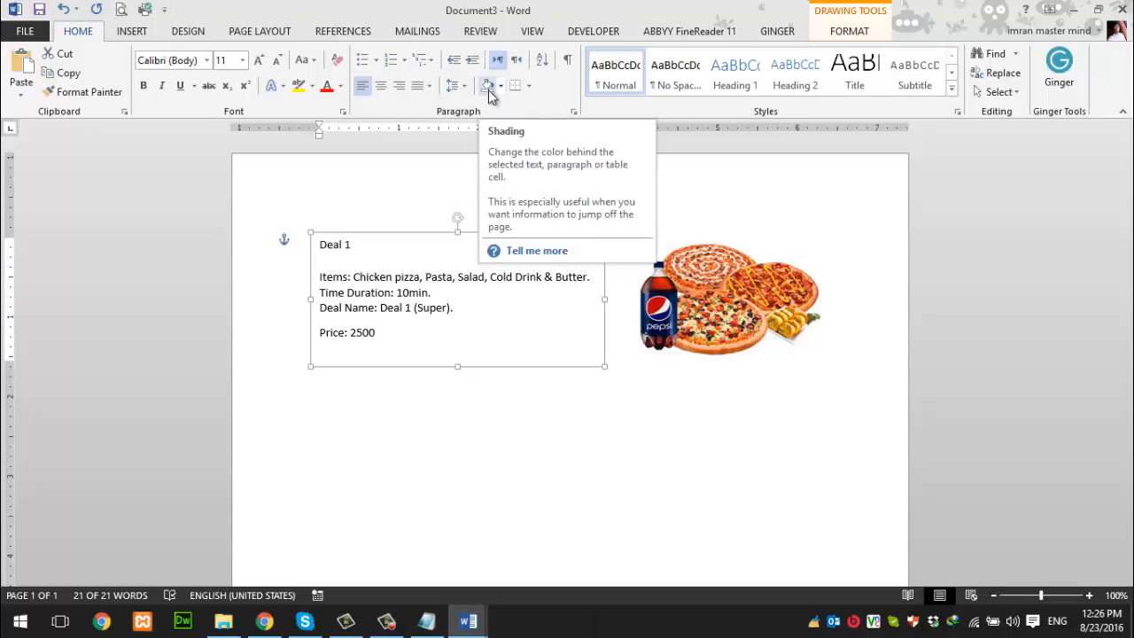
Fill the Deal 1 text box with light orange shading, then select the heading
{"action": "left_click", "coordinate": [515, 86]}
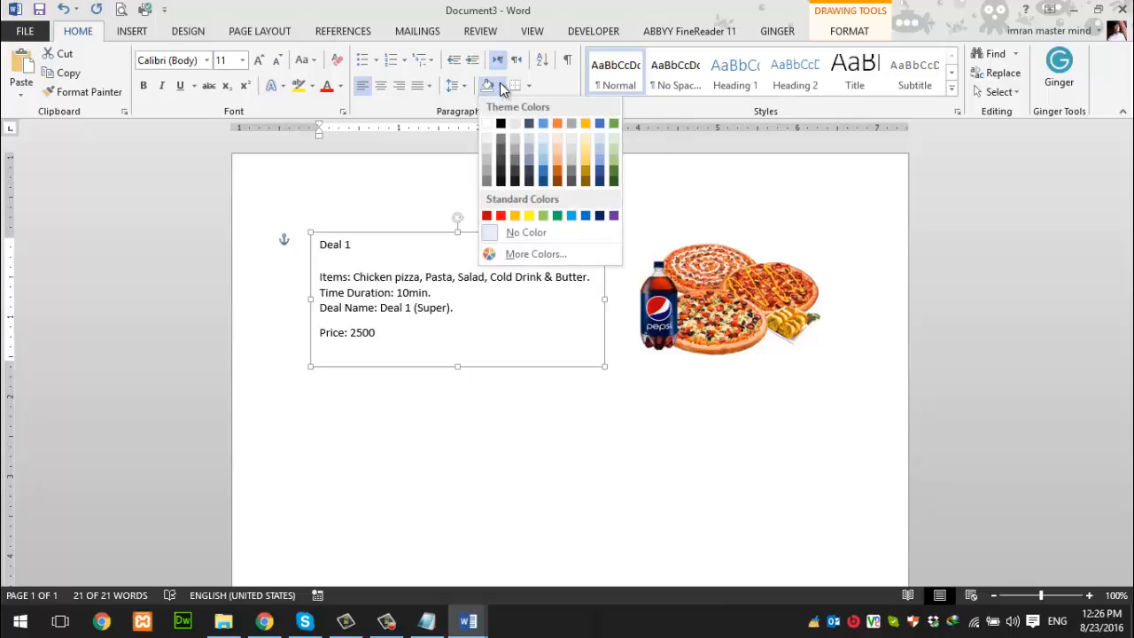
{"action": "mouse_move", "coordinate": [571, 135]}
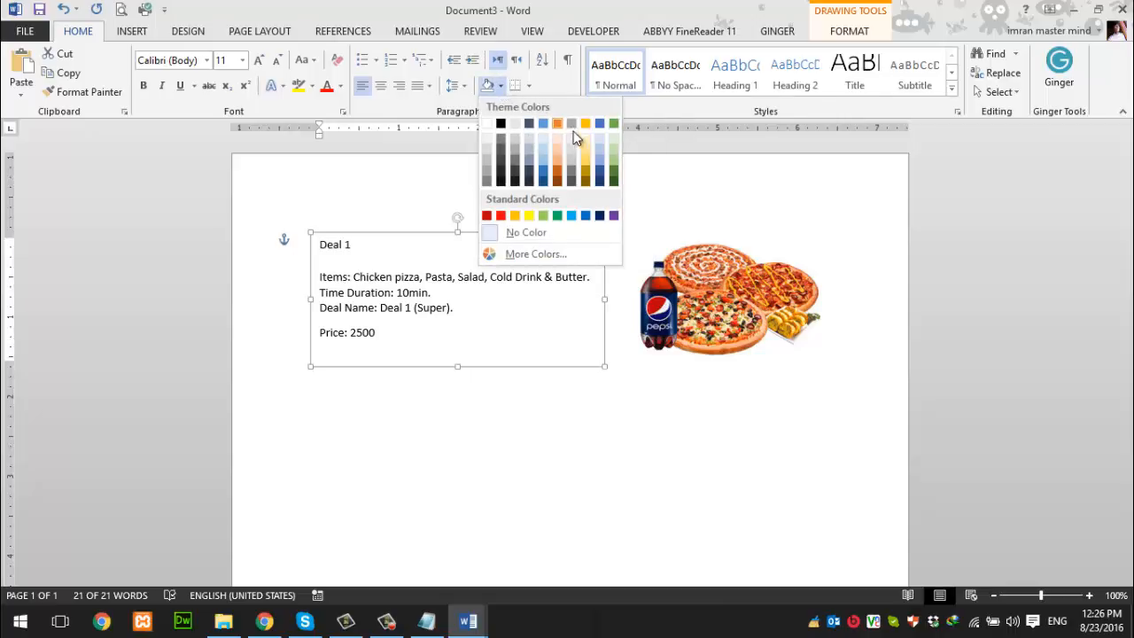
{"action": "left_click", "coordinate": [582, 149]}
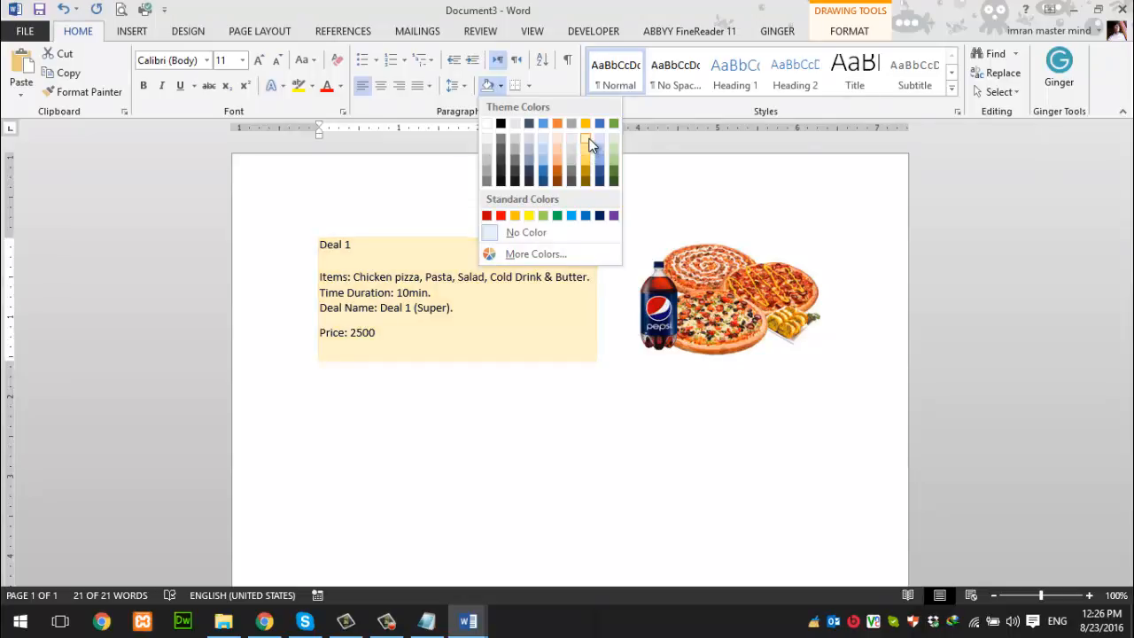
{"action": "left_click", "coordinate": [590, 141]}
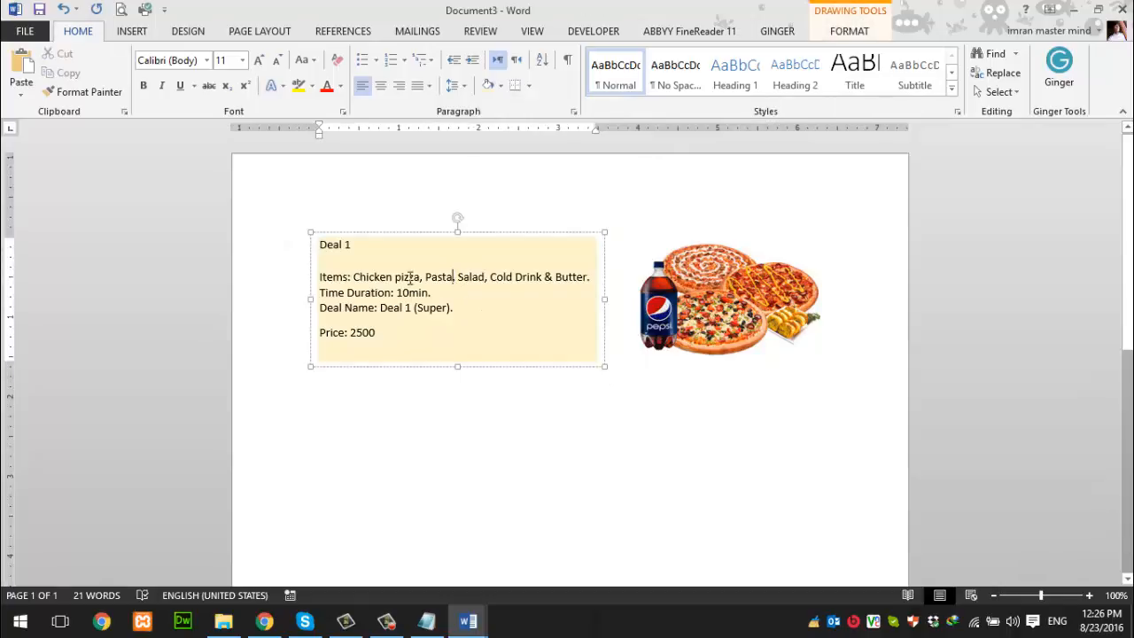
{"action": "double_click", "coordinate": [333, 245]}
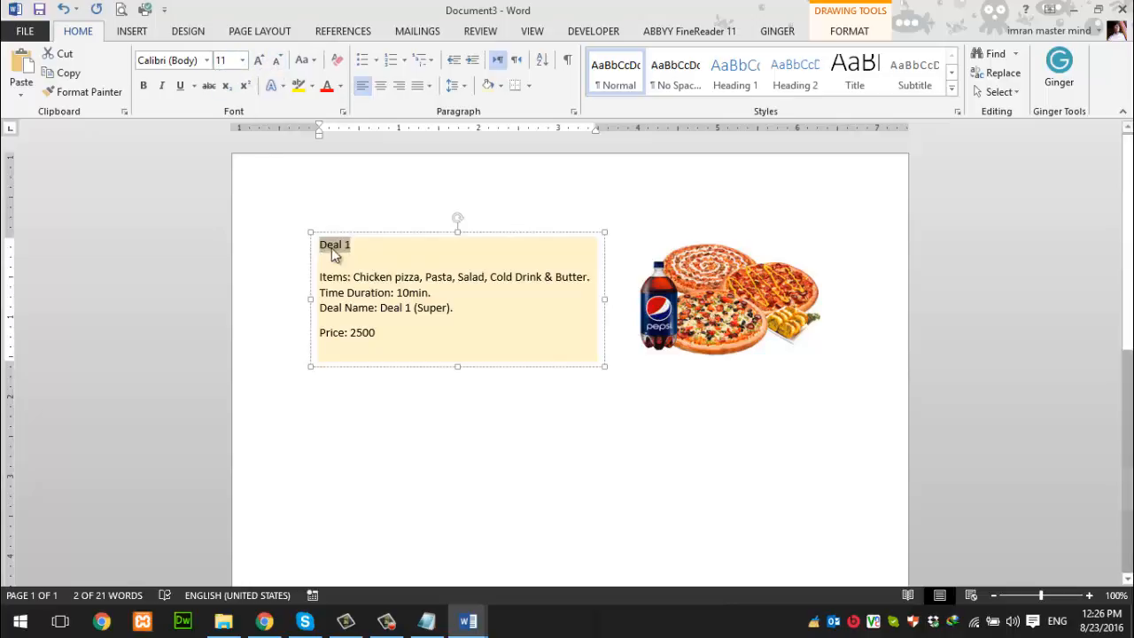
{"action": "double_click", "coordinate": [333, 245]}
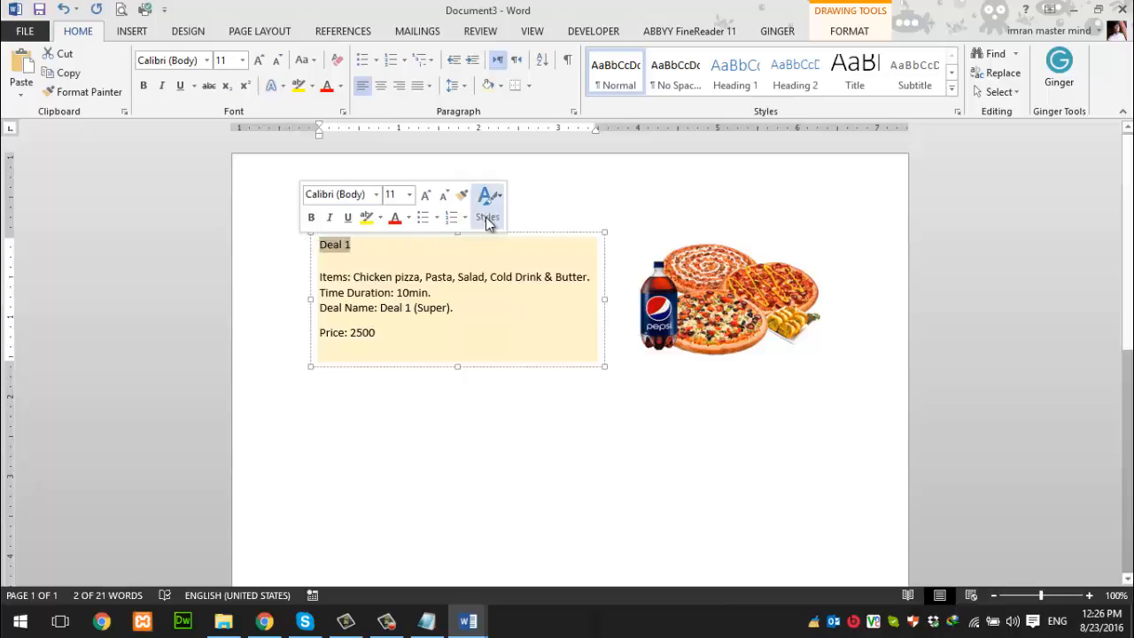
{"action": "mouse_move", "coordinate": [296, 55]}
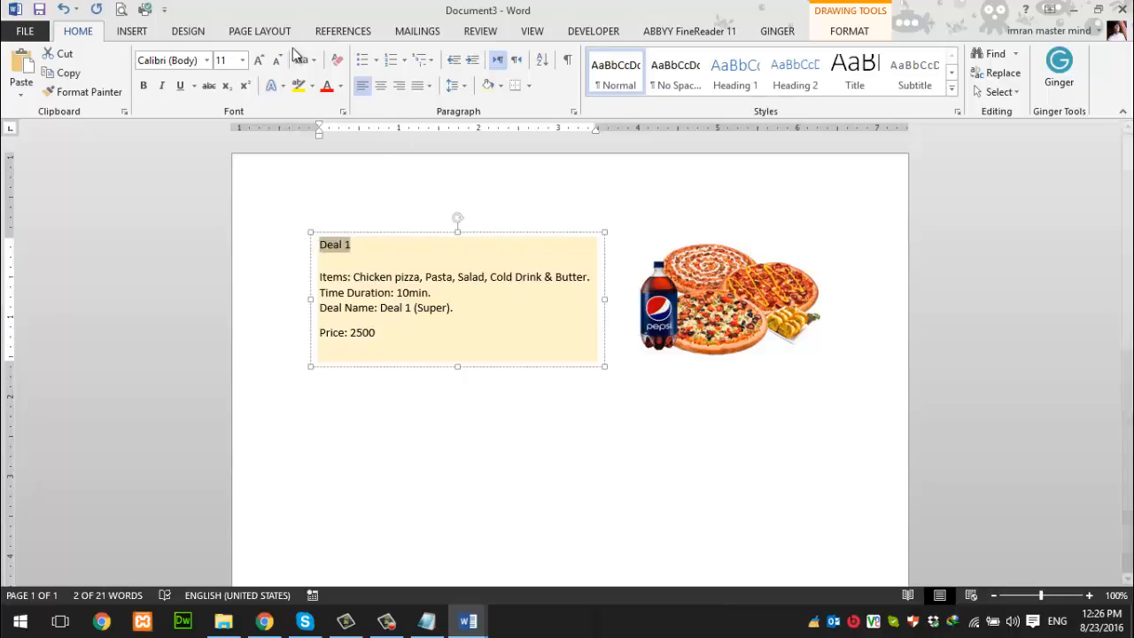
Set the Deal 1 heading font size to 24 point
{"action": "left_click", "coordinate": [243, 60]}
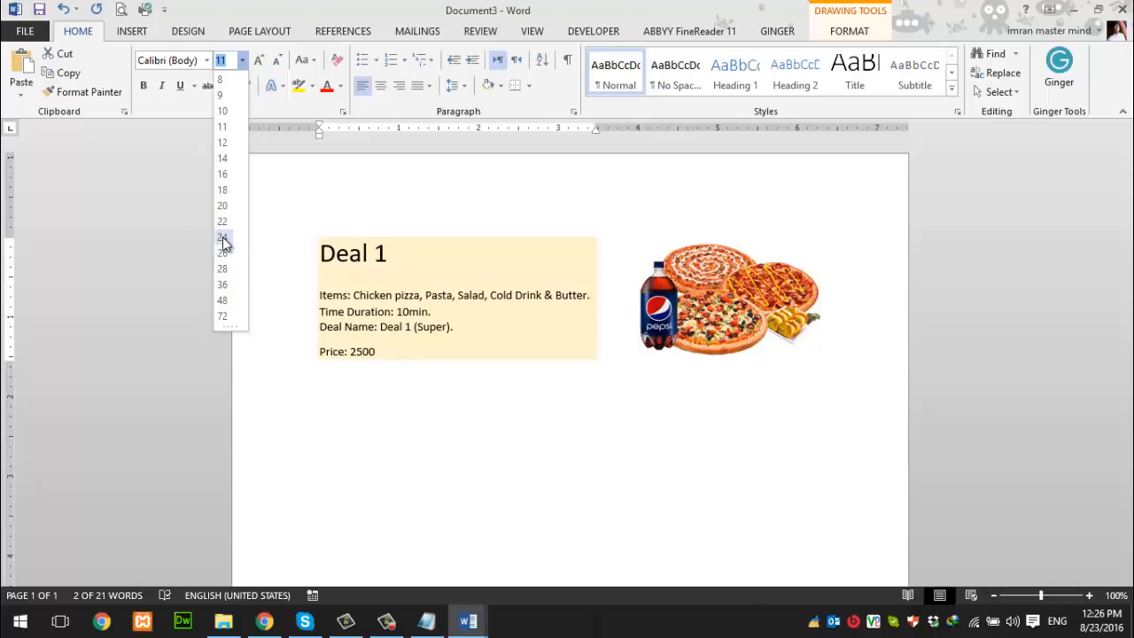
{"action": "left_click", "coordinate": [222, 236]}
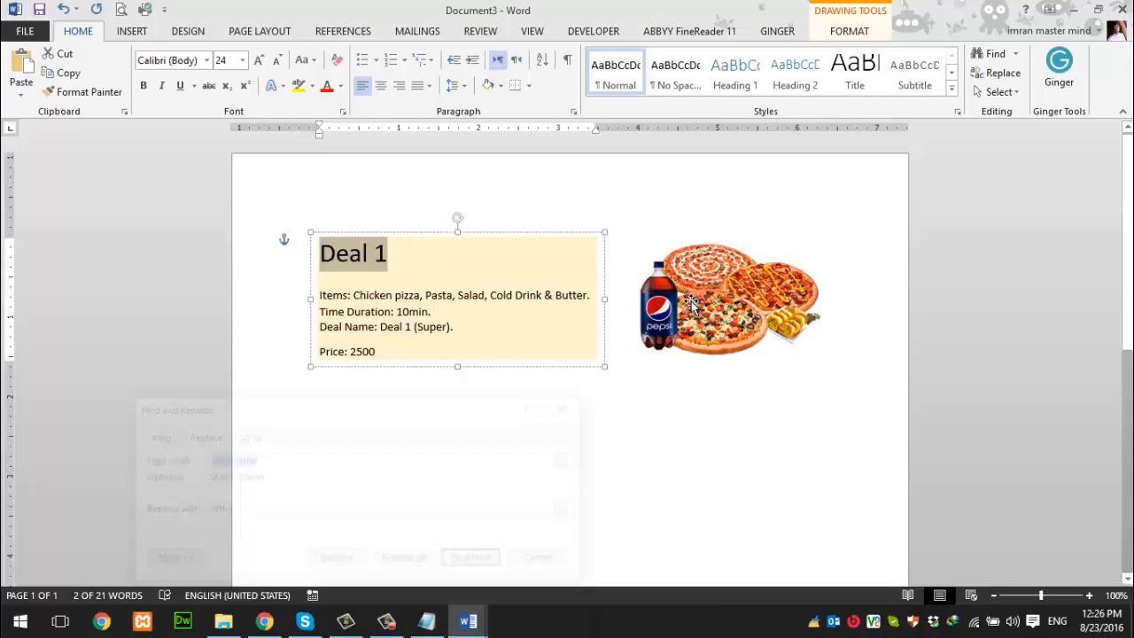
Change the Deal 1 heading font to Adobe Gothic Std B
{"action": "left_click", "coordinate": [208, 60]}
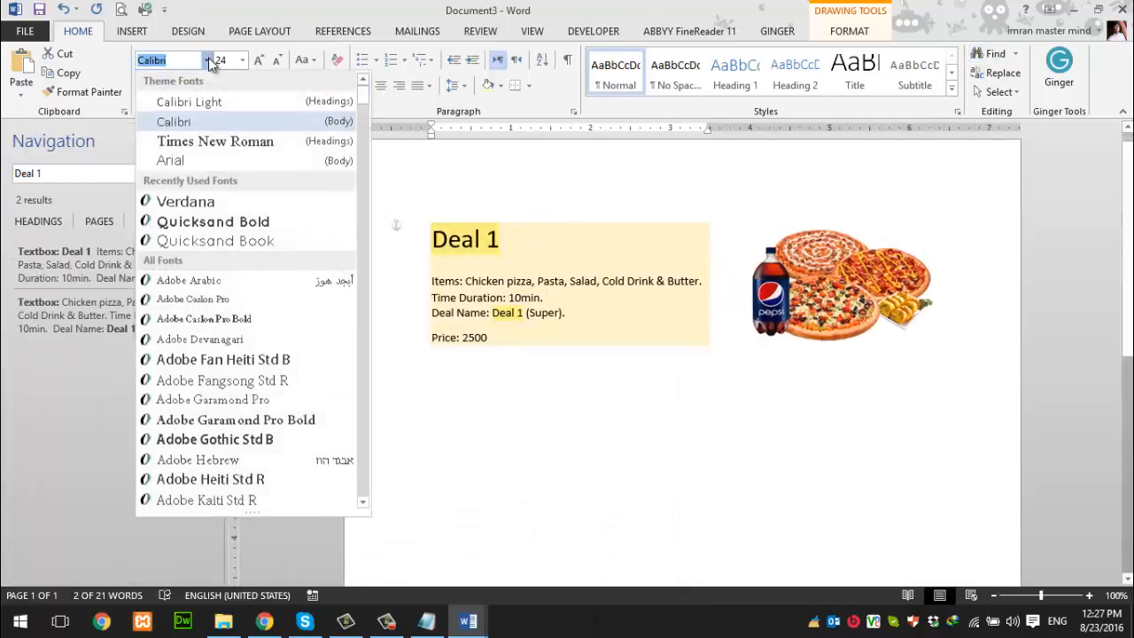
{"action": "mouse_move", "coordinate": [212, 222]}
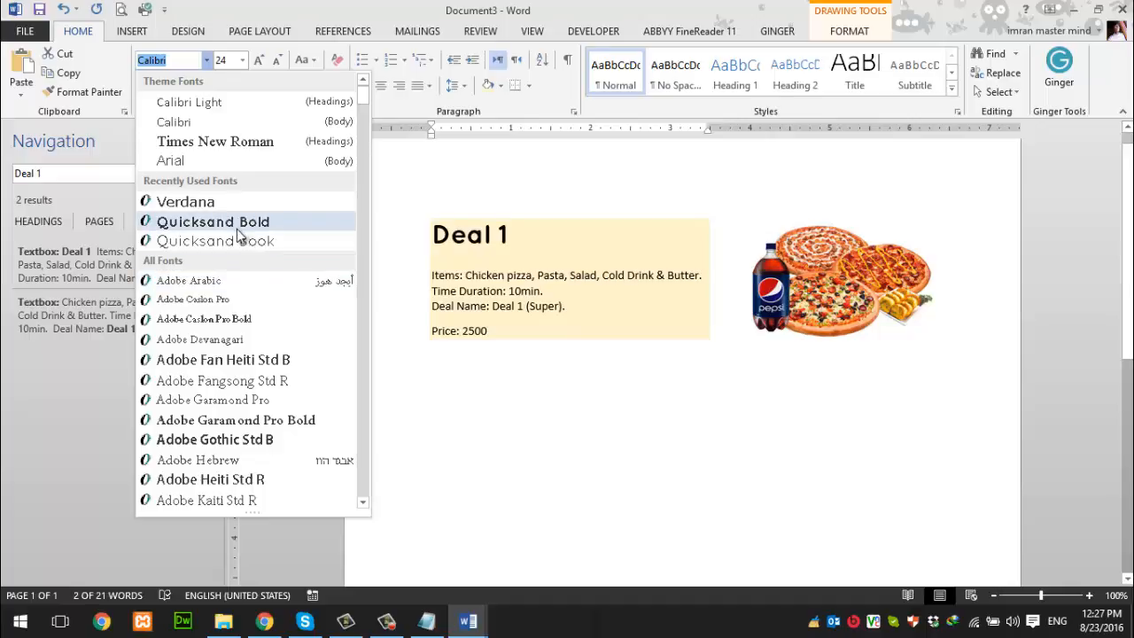
{"action": "mouse_move", "coordinate": [253, 439]}
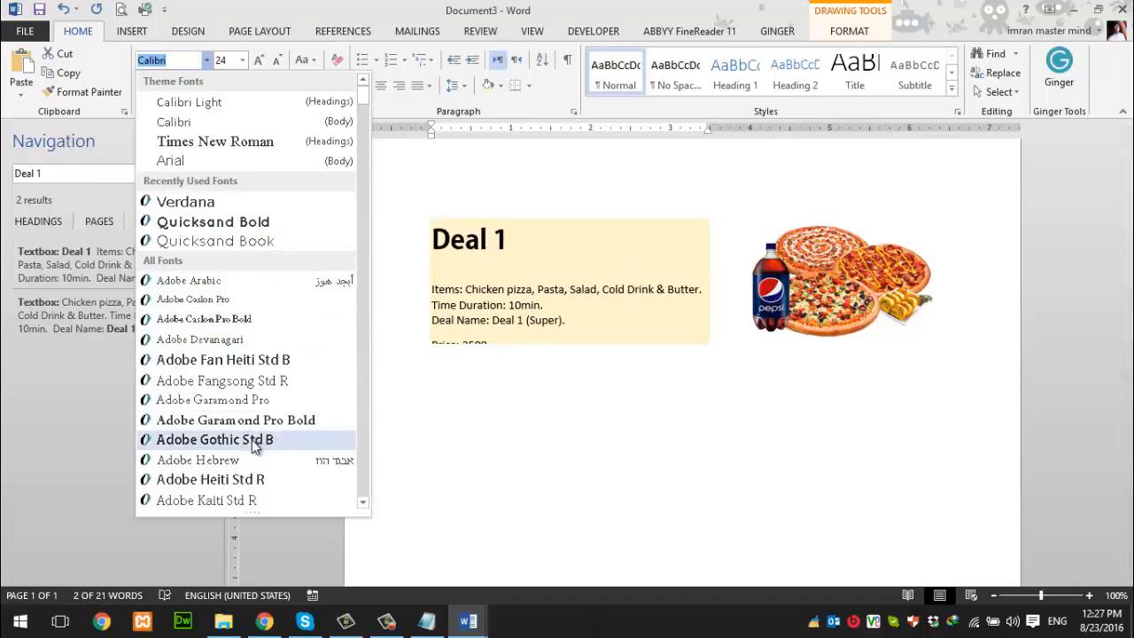
{"action": "mouse_move", "coordinate": [270, 445]}
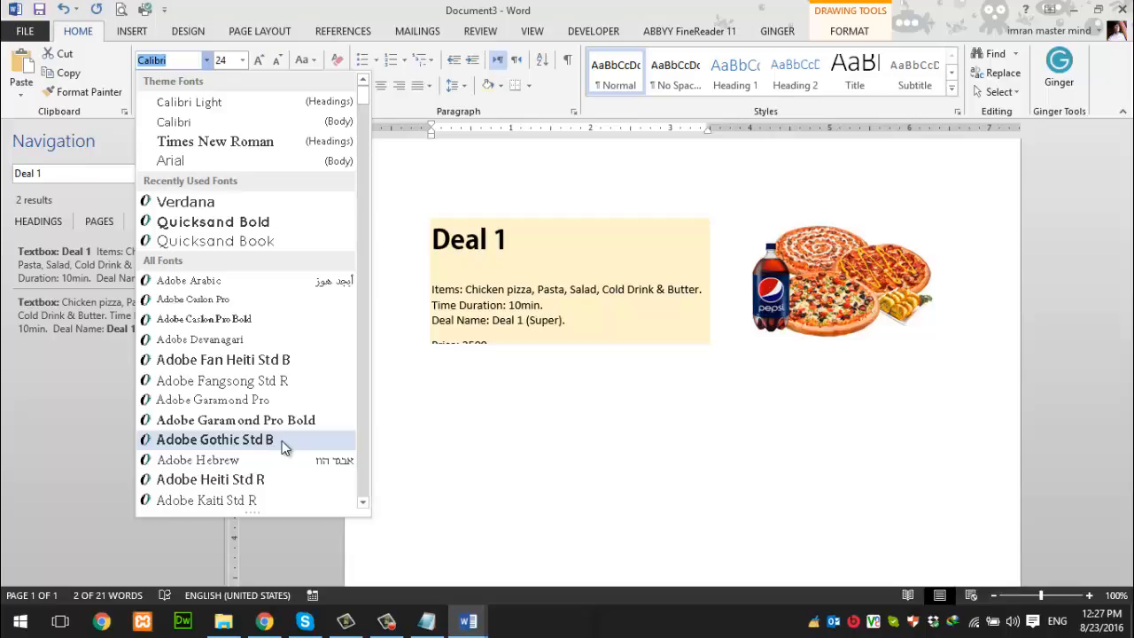
{"action": "left_click", "coordinate": [213, 439]}
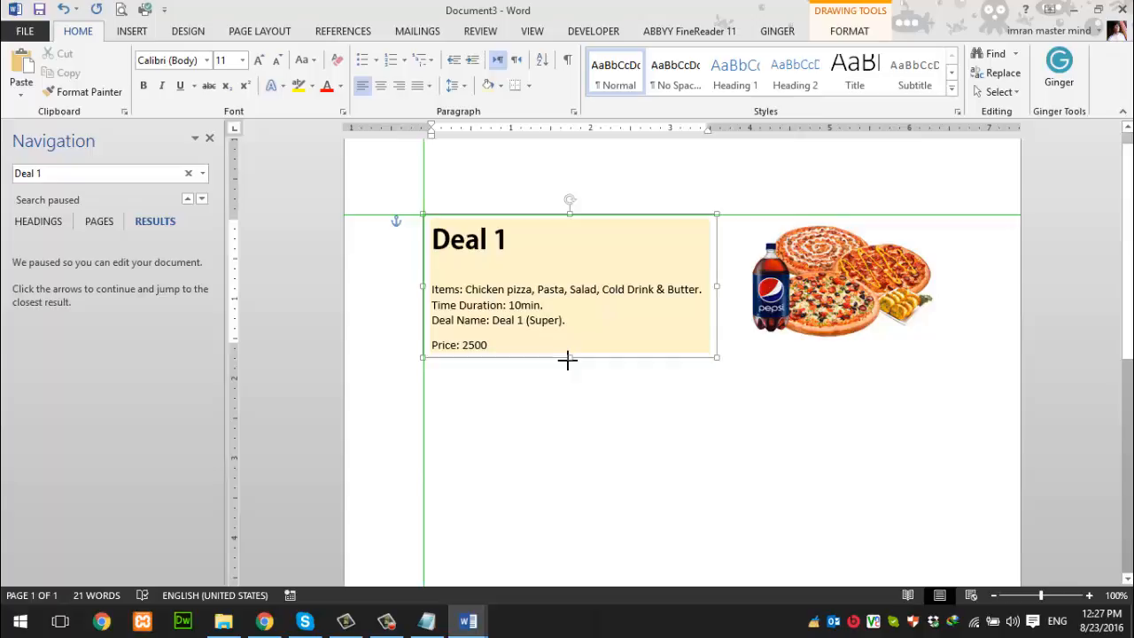
{"action": "left_click", "coordinate": [554, 290]}
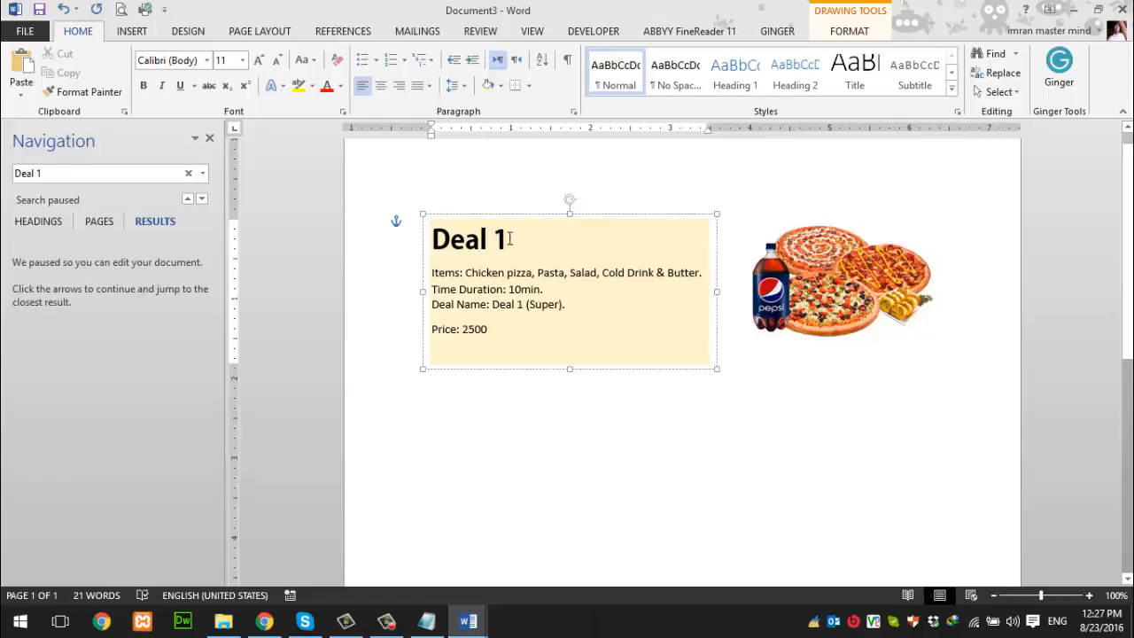
{"action": "double_click", "coordinate": [468, 239]}
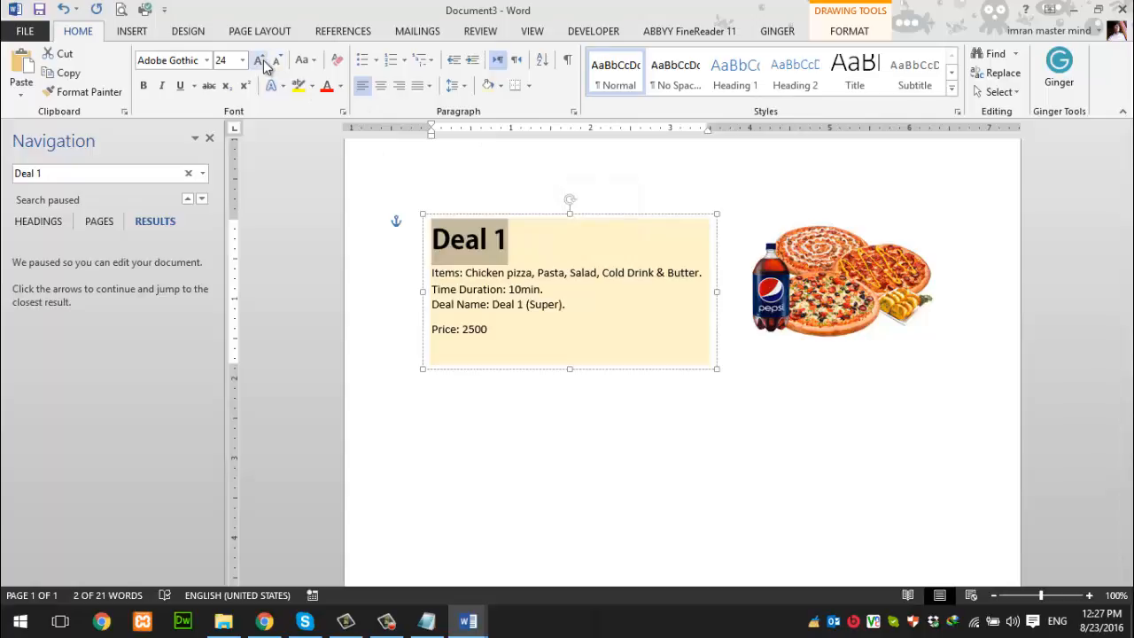
{"action": "mouse_move", "coordinate": [260, 60]}
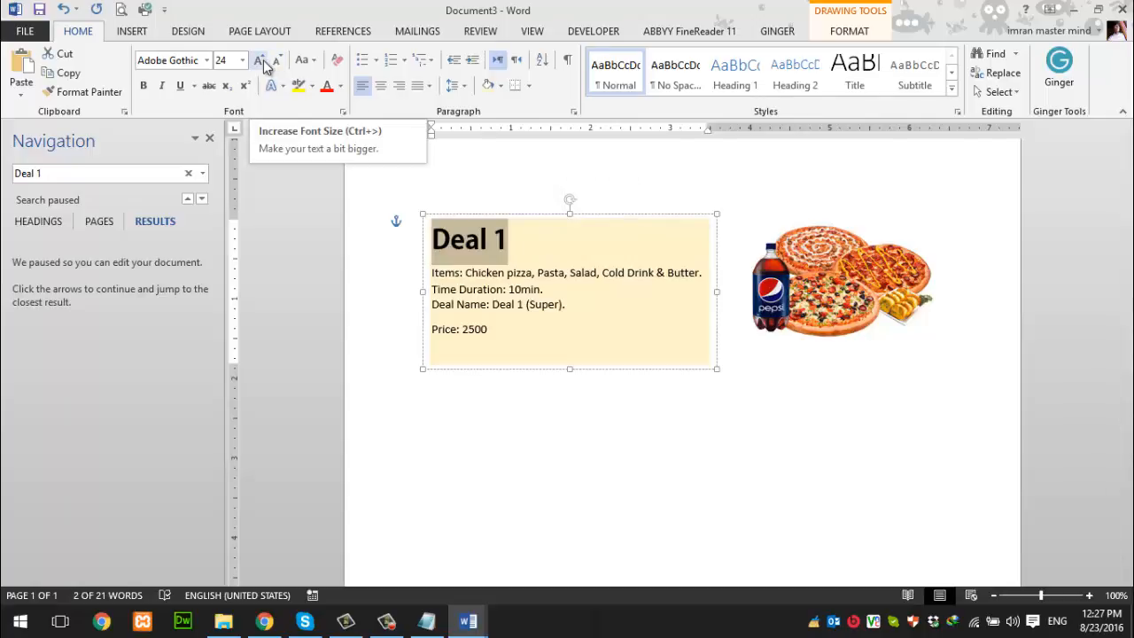
{"action": "mouse_move", "coordinate": [518, 255]}
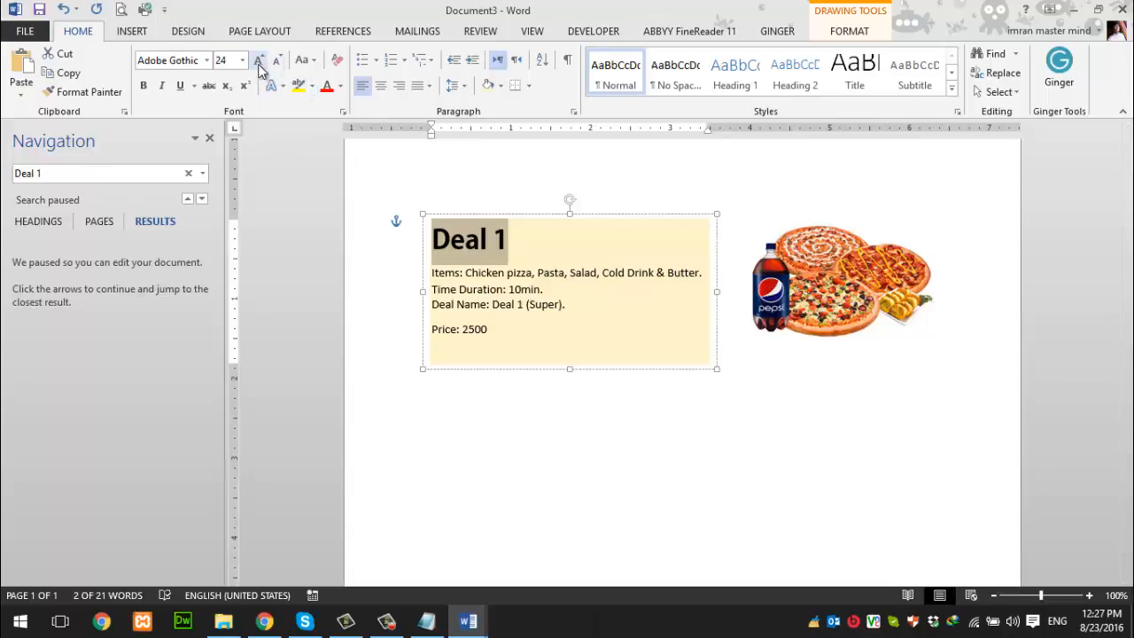
{"action": "mouse_move", "coordinate": [259, 60]}
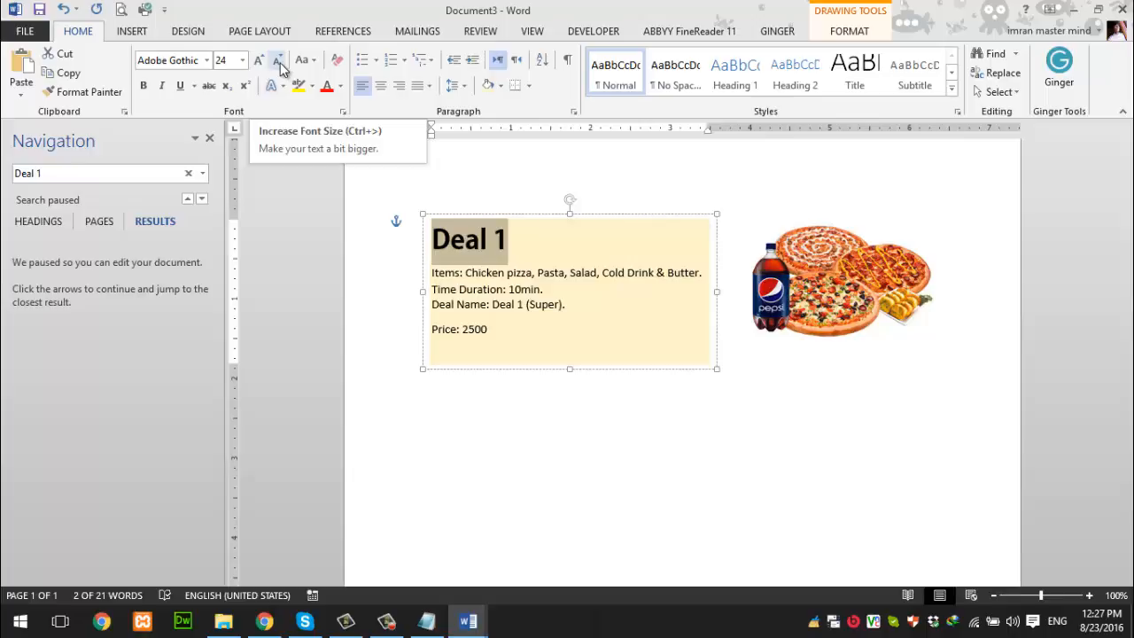
{"action": "mouse_move", "coordinate": [278, 62]}
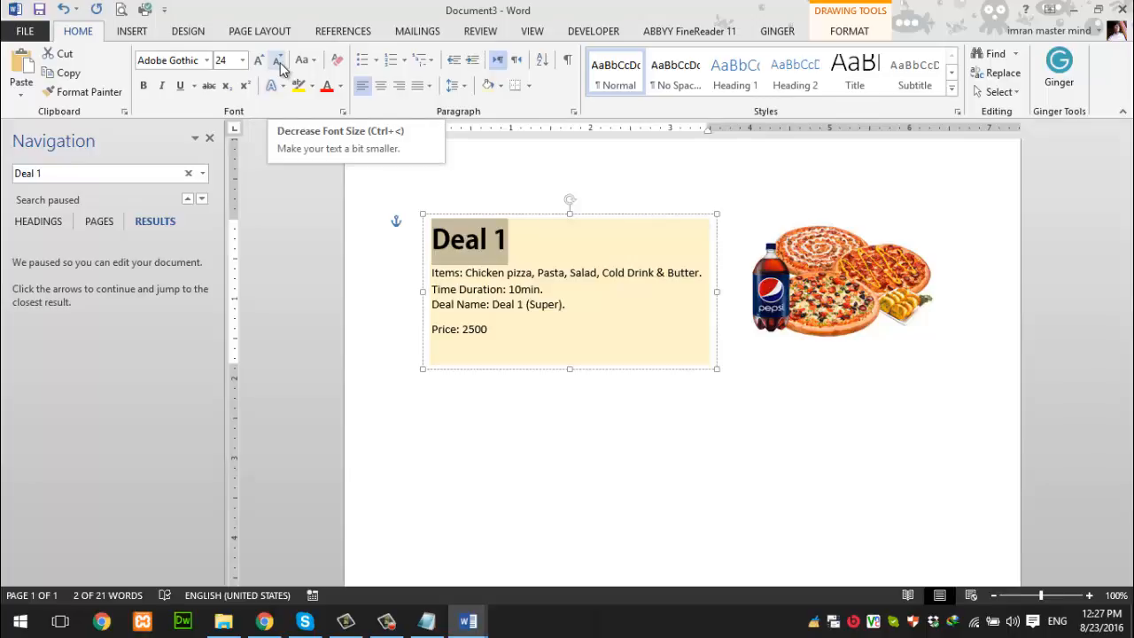
{"action": "mouse_move", "coordinate": [260, 60]}
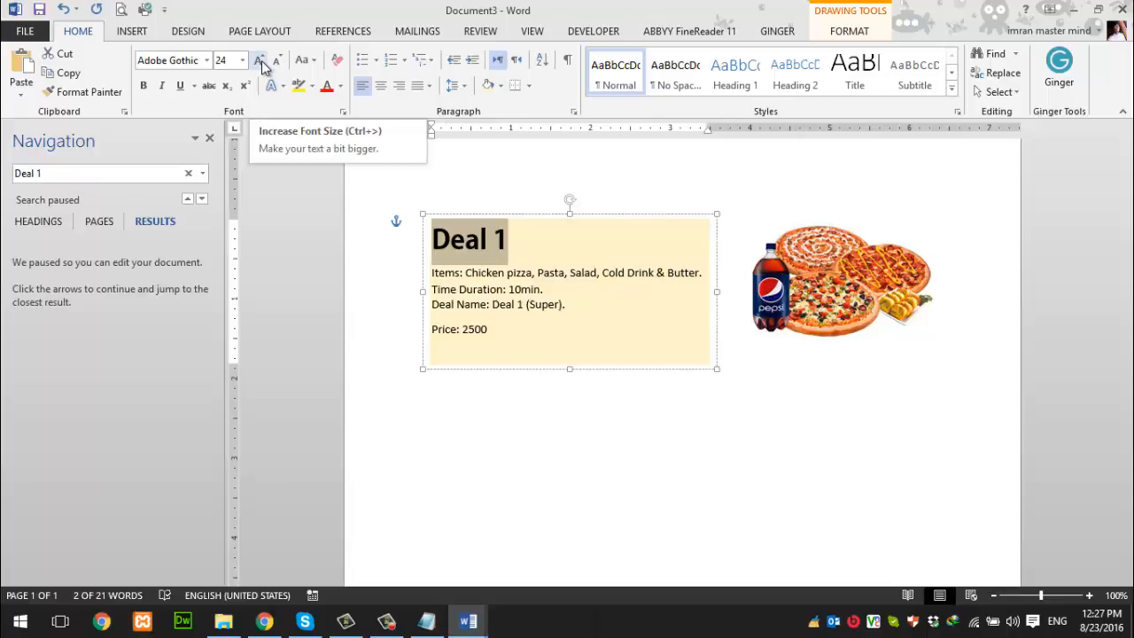
{"action": "left_click", "coordinate": [258, 59]}
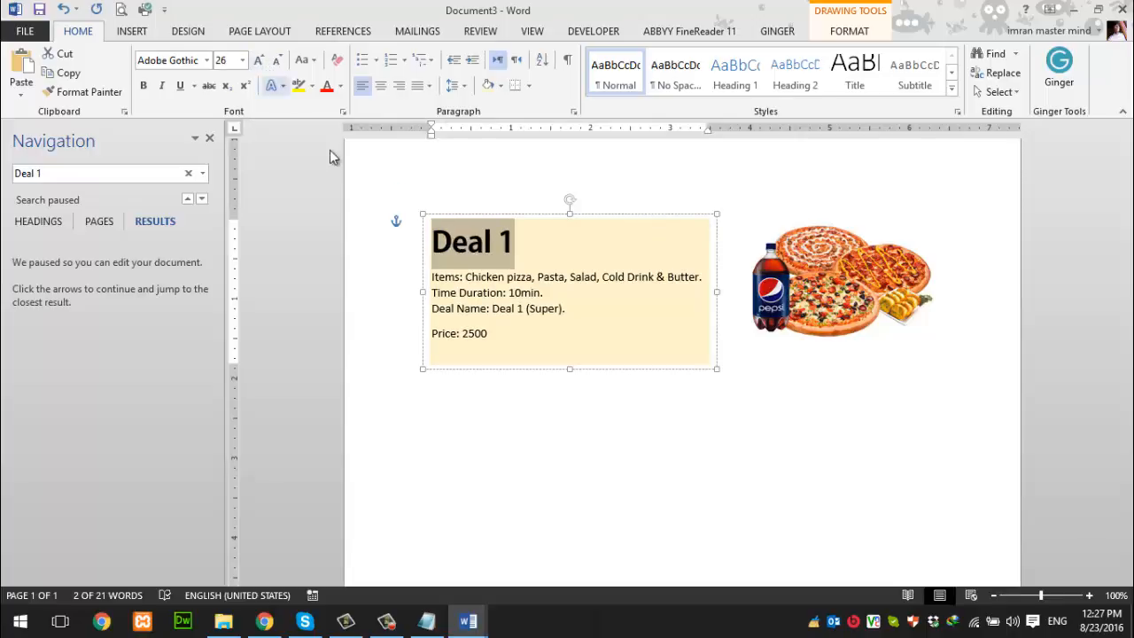
{"action": "mouse_move", "coordinate": [452, 254]}
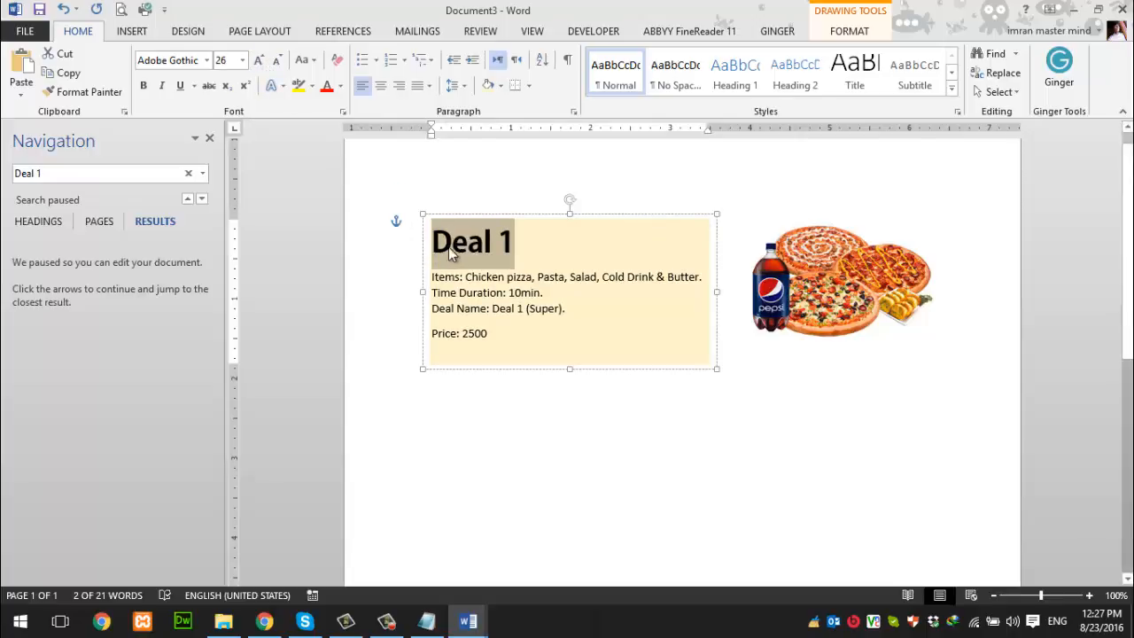
{"action": "mouse_move", "coordinate": [229, 75]}
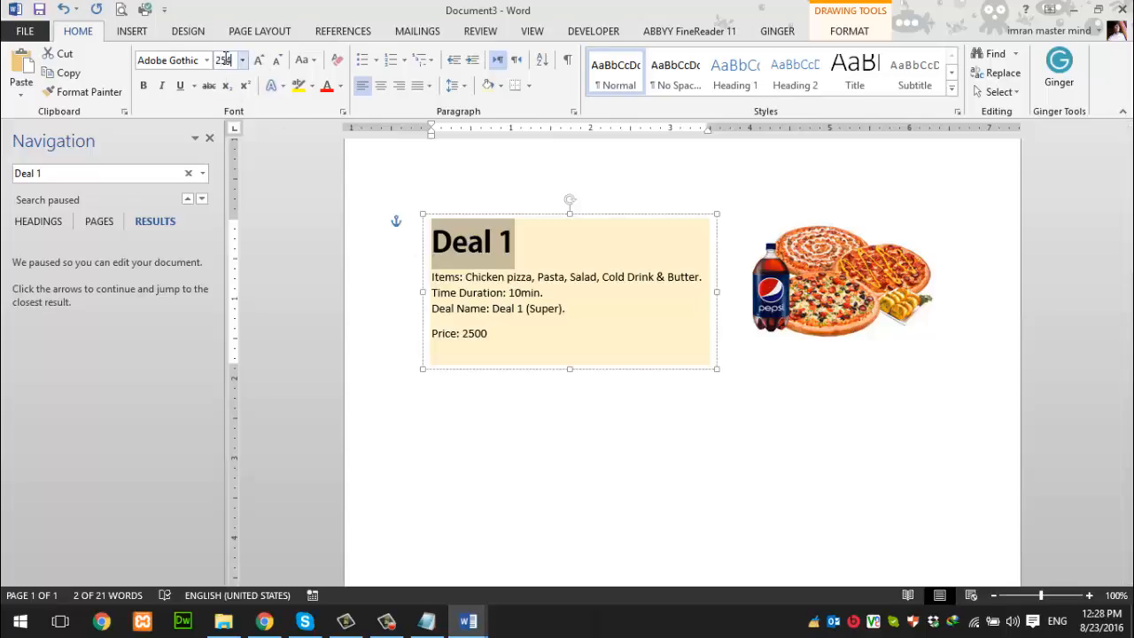
{"action": "type", "text": "24"}
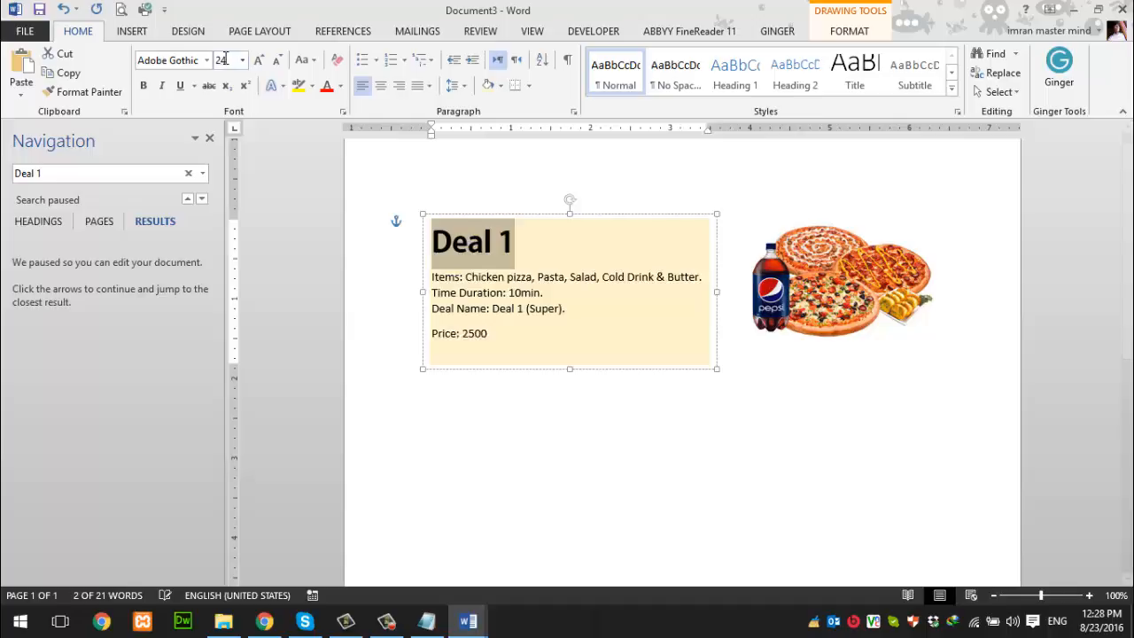
{"action": "left_click", "coordinate": [258, 60]}
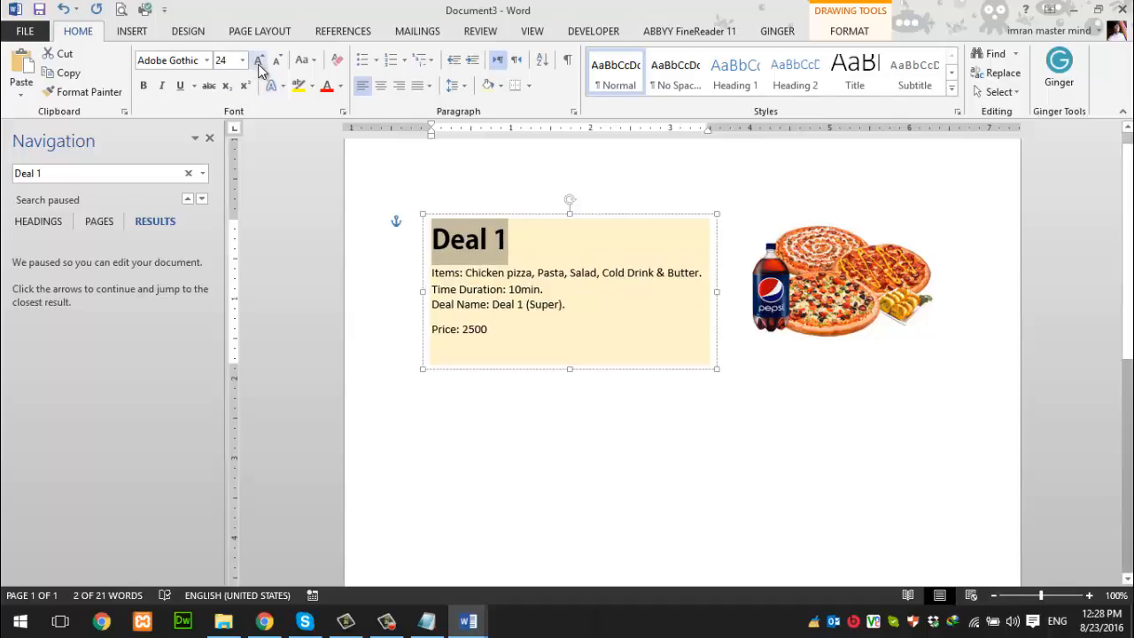
{"action": "mouse_move", "coordinate": [259, 61]}
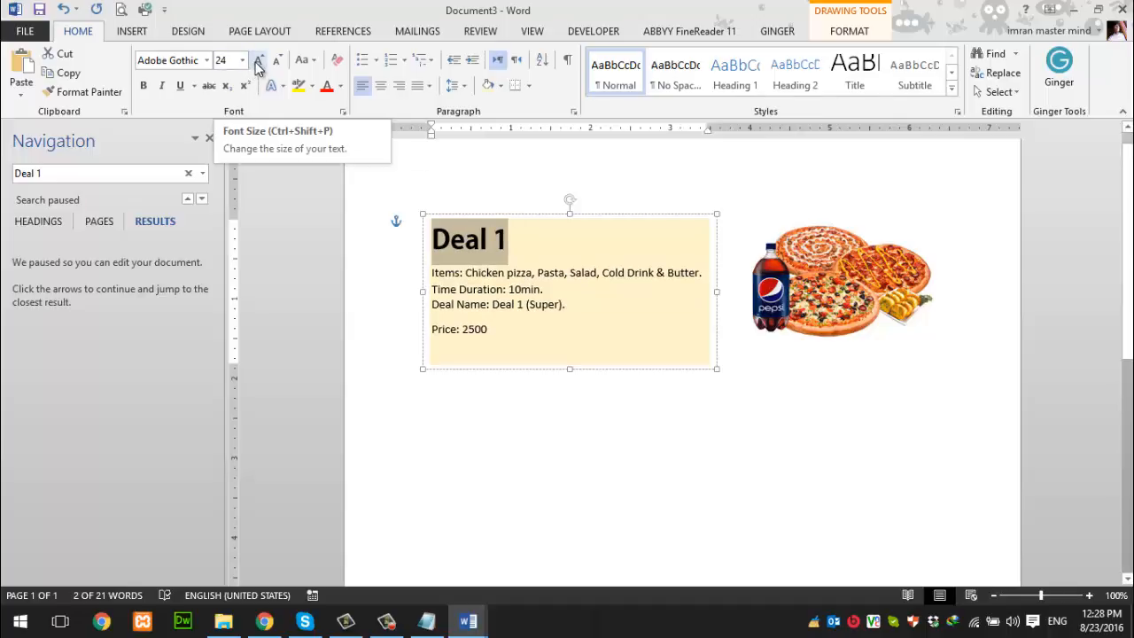
{"action": "left_click", "coordinate": [257, 60]}
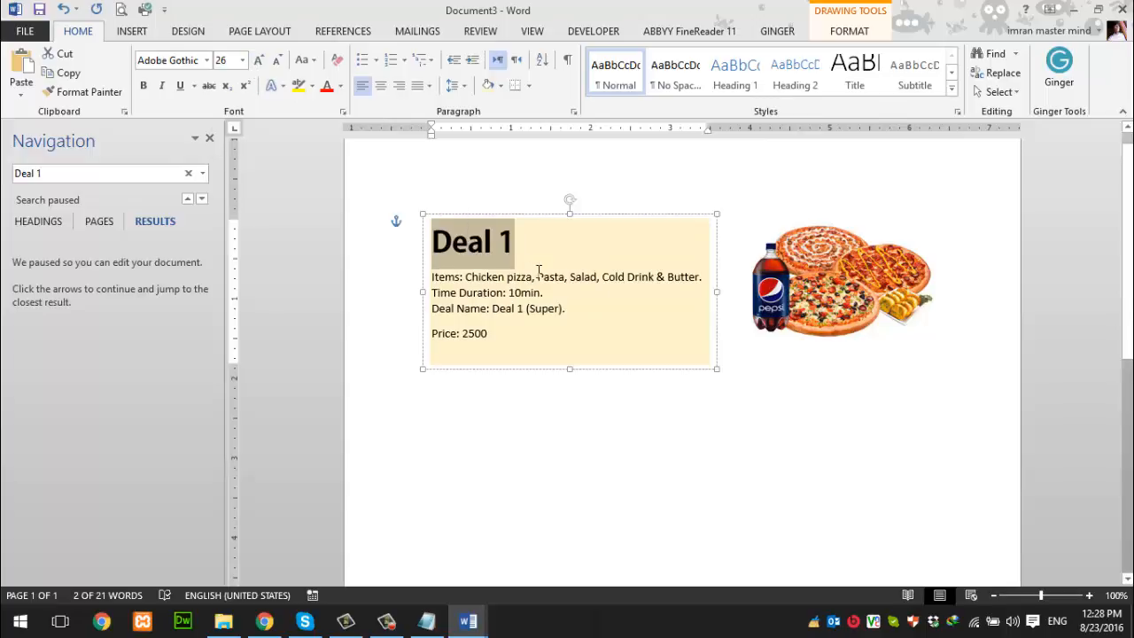
{"action": "left_click", "coordinate": [241, 60]}
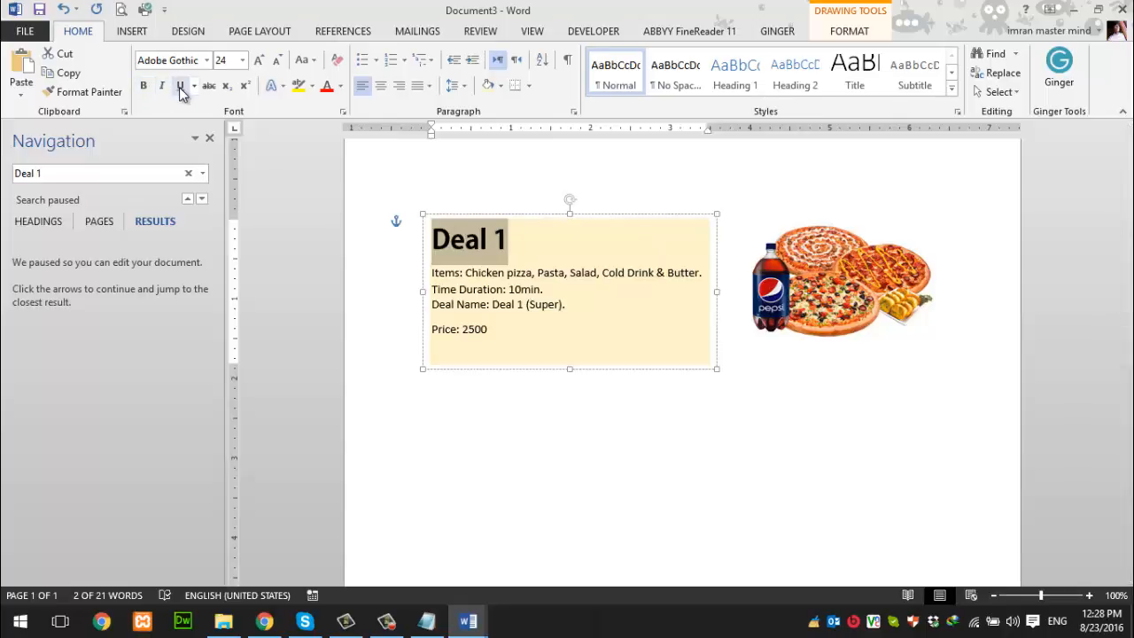
{"action": "mouse_move", "coordinate": [142, 85]}
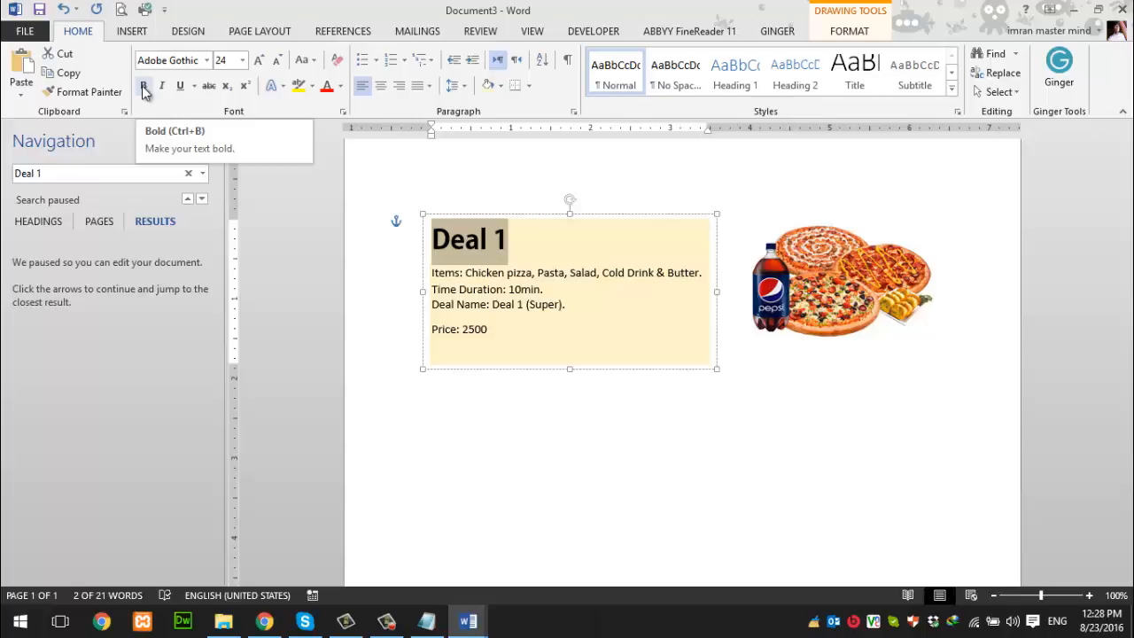
{"action": "mouse_move", "coordinate": [456, 256]}
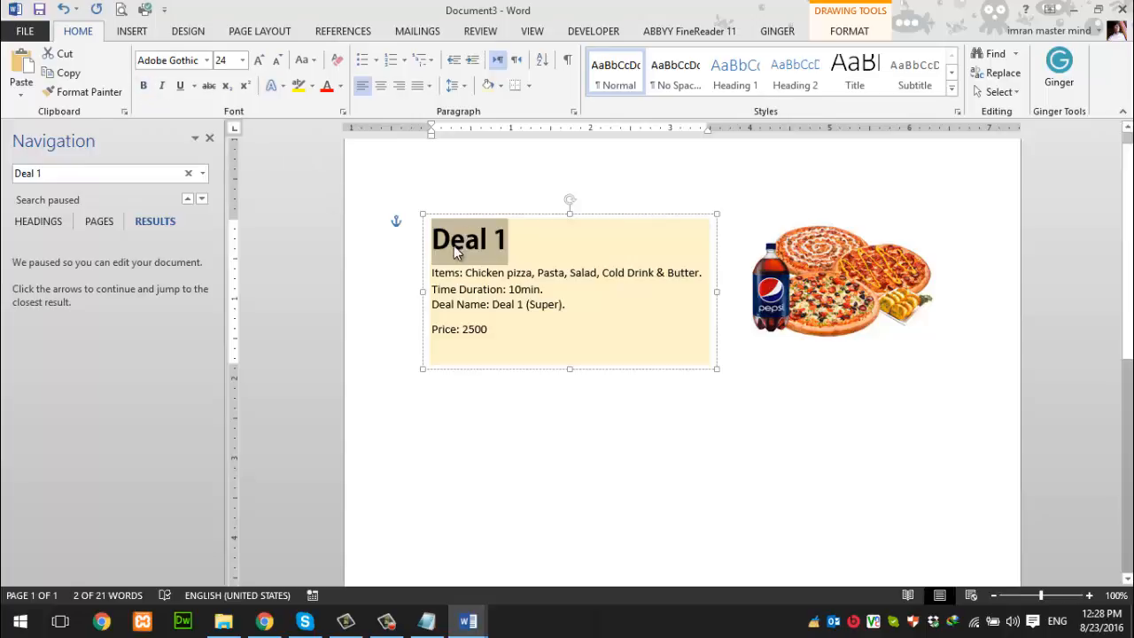
{"action": "mouse_move", "coordinate": [123, 92]}
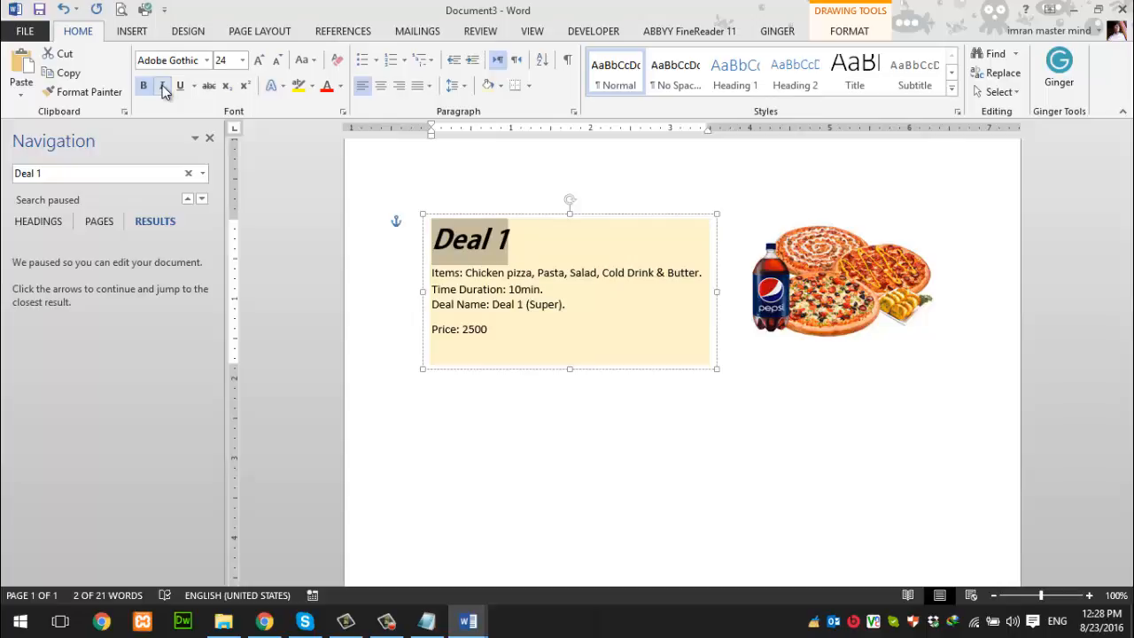
Remove italics from the Deal 1 heading so it stays bold only
{"action": "left_click", "coordinate": [161, 85]}
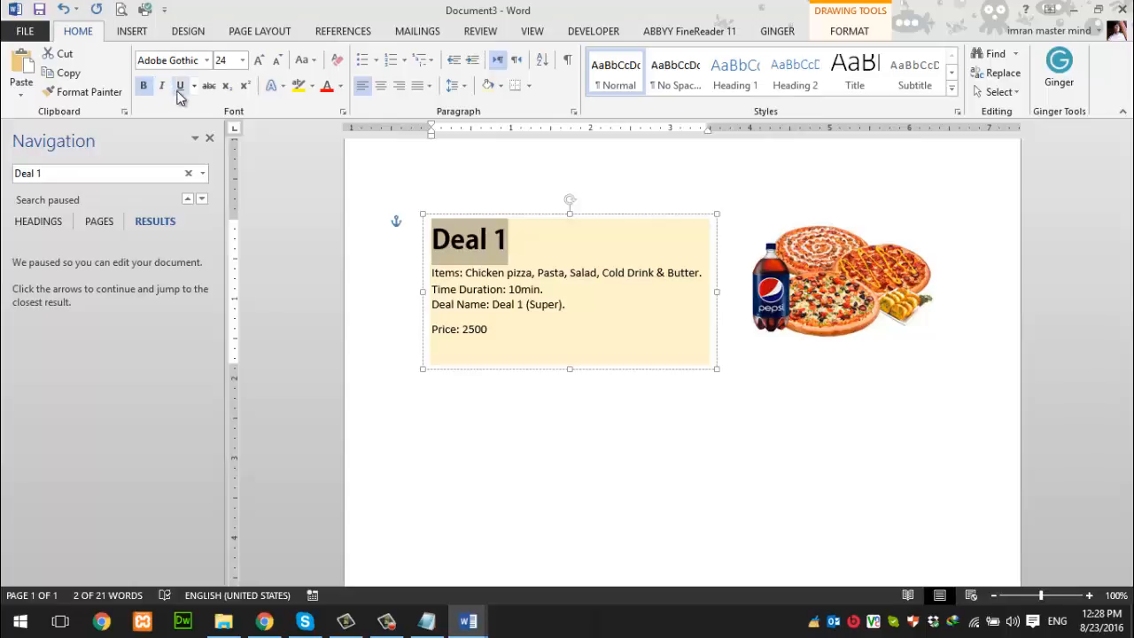
{"action": "left_click", "coordinate": [179, 86]}
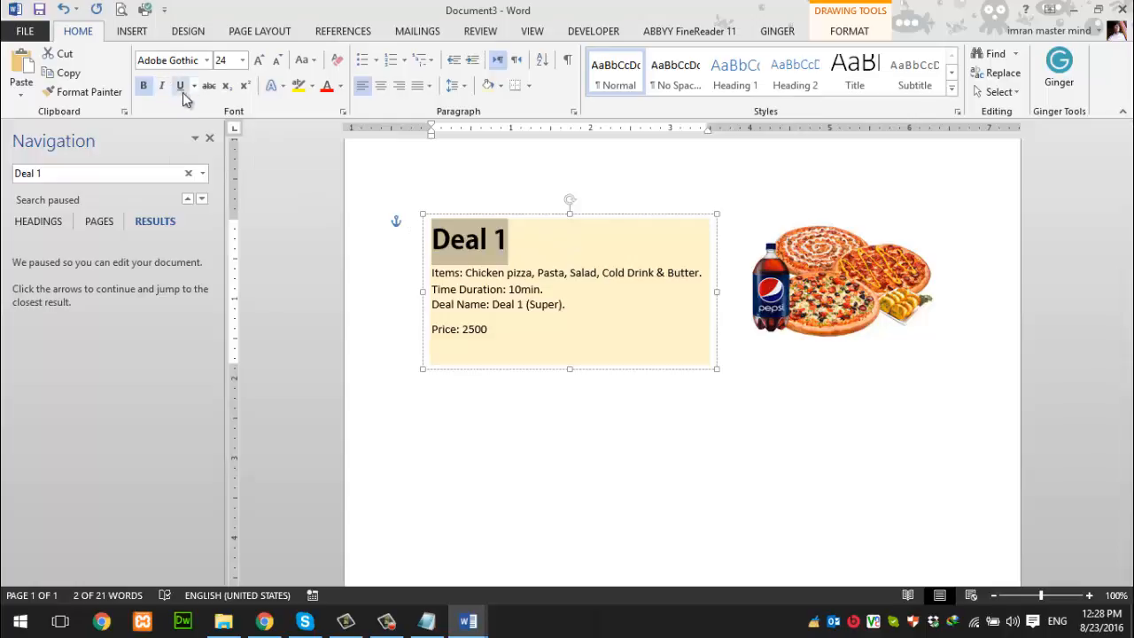
{"action": "left_click", "coordinate": [516, 240]}
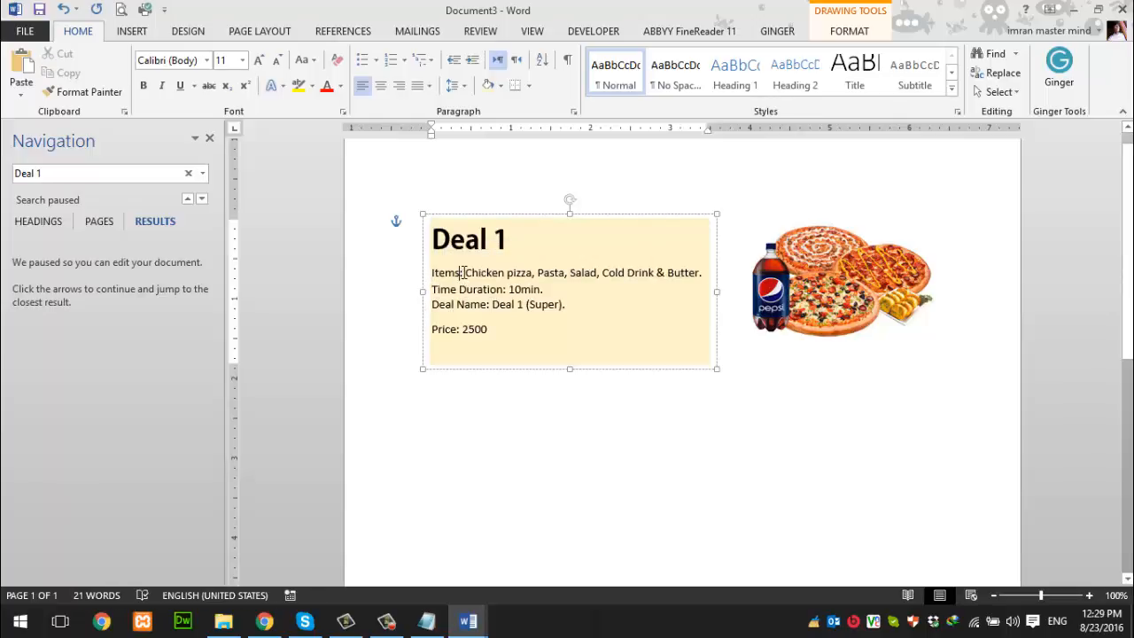
Enlarge and underline the Items label; bold and enlarge the Time Duration label
{"action": "double_click", "coordinate": [443, 272]}
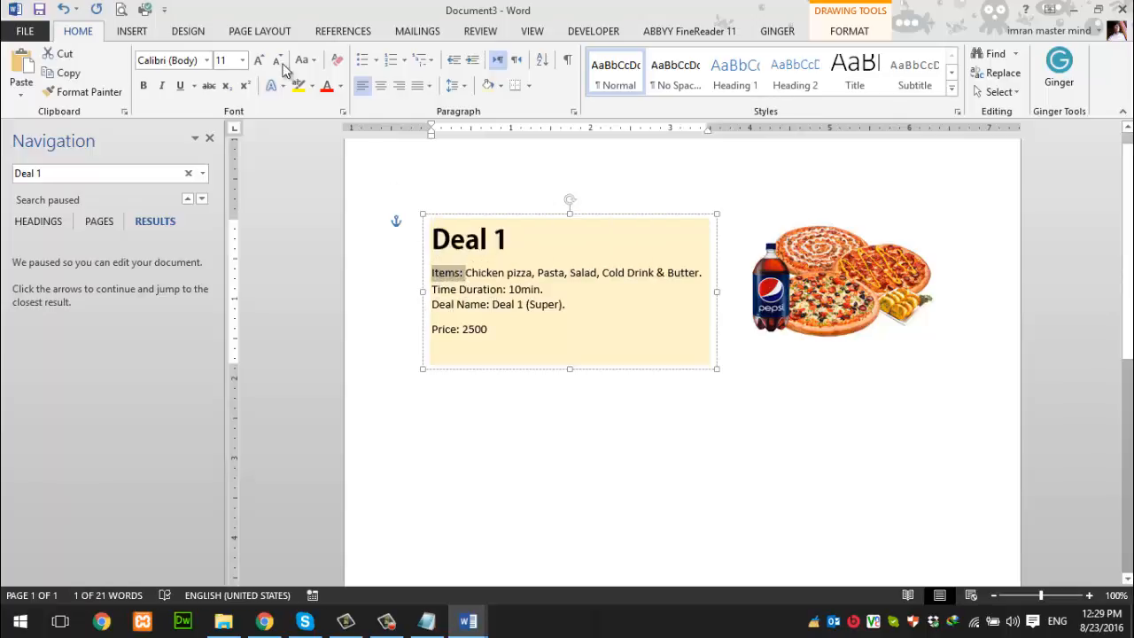
{"action": "left_click", "coordinate": [258, 61]}
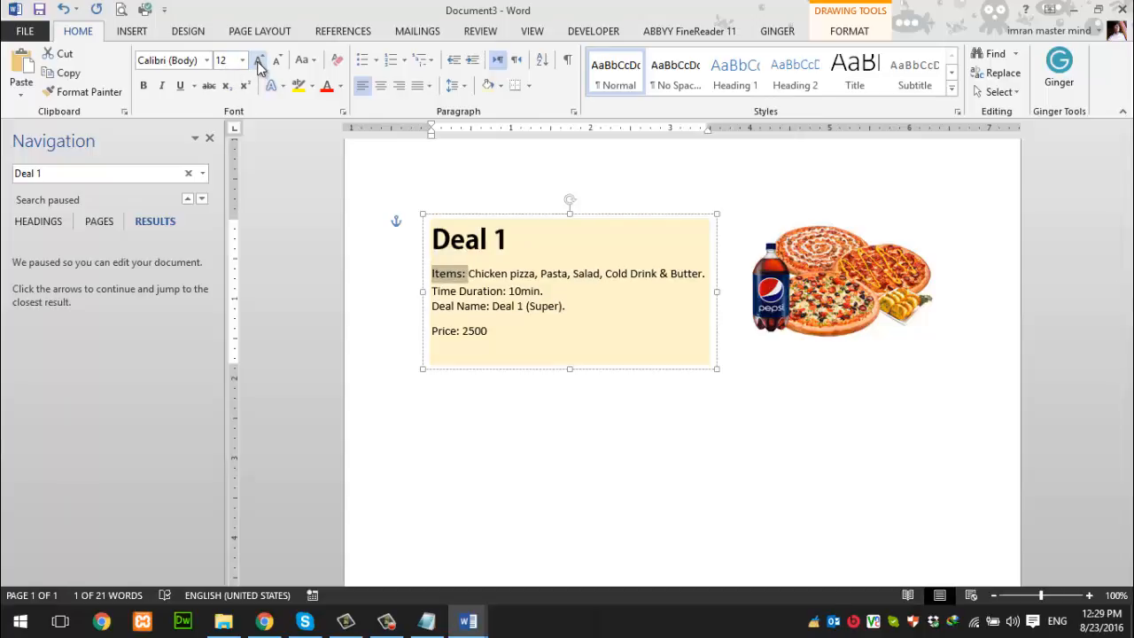
{"action": "left_click", "coordinate": [258, 60]}
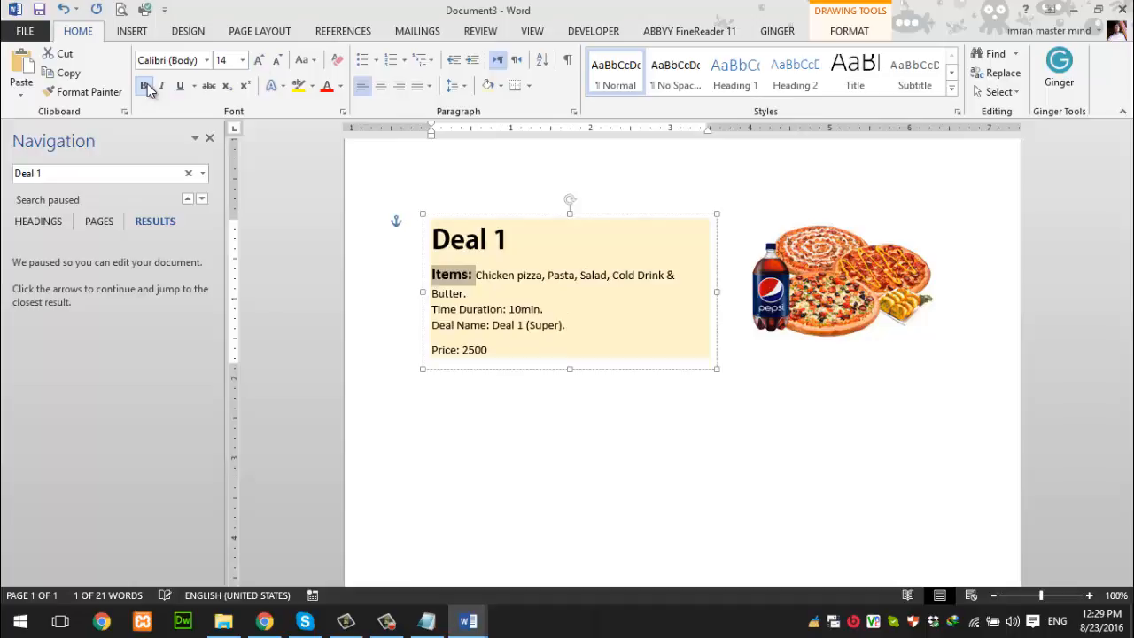
{"action": "left_click", "coordinate": [179, 86]}
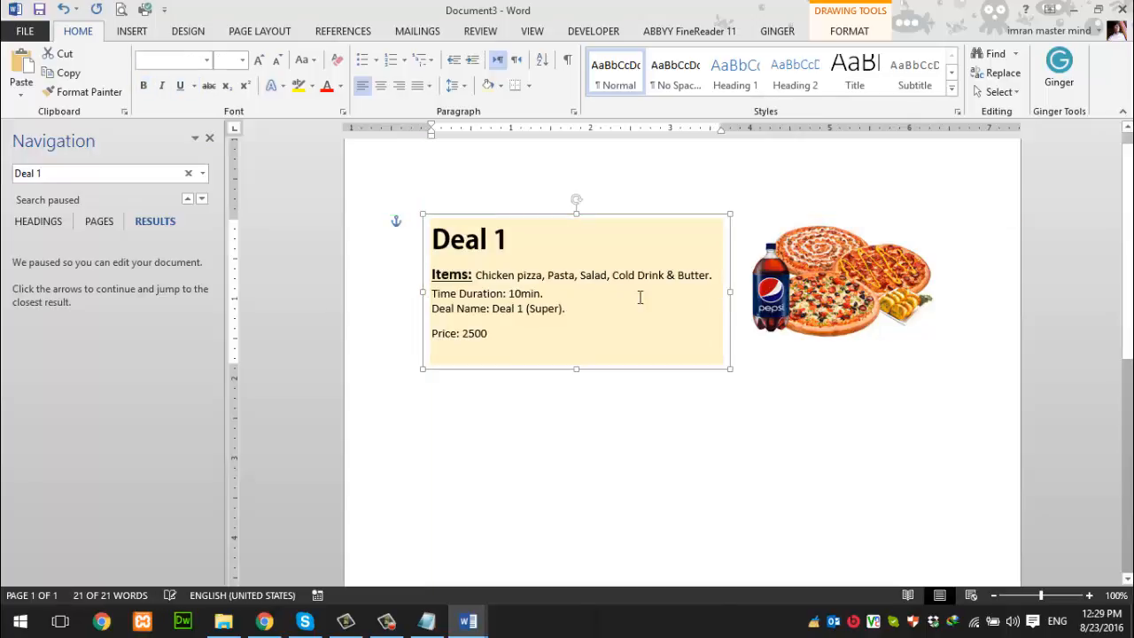
{"action": "left_click", "coordinate": [544, 332]}
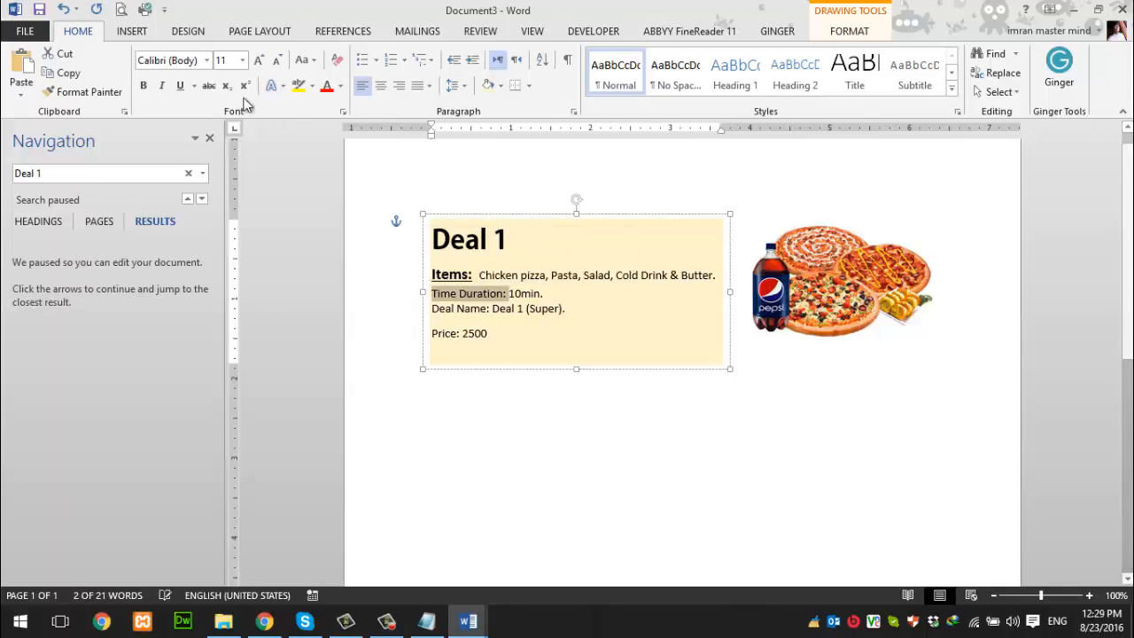
{"action": "left_click", "coordinate": [143, 86]}
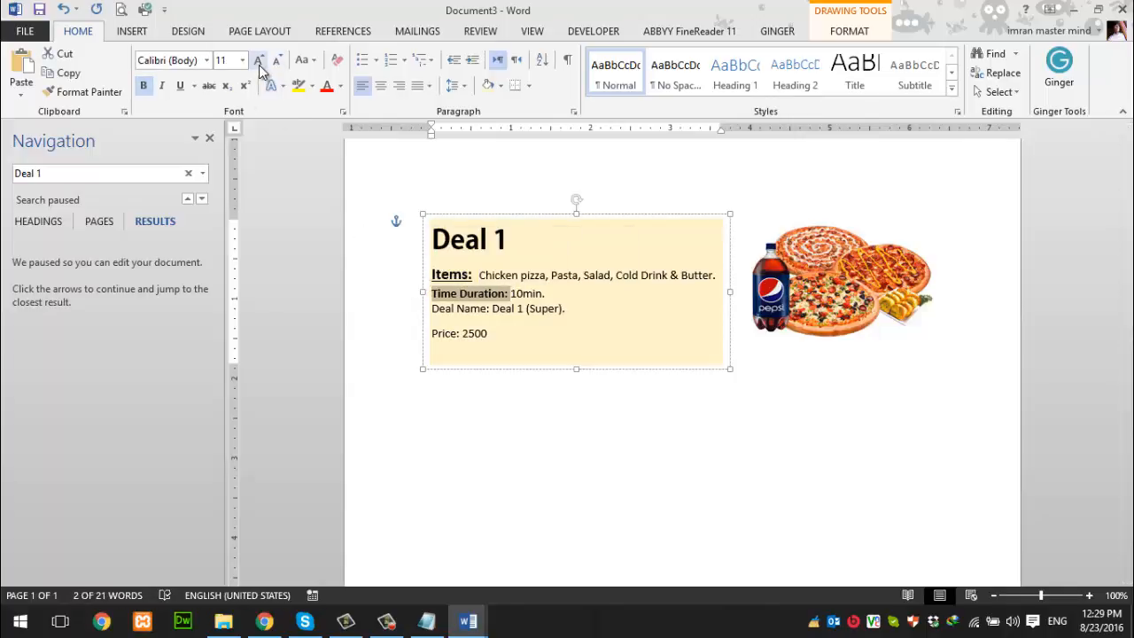
{"action": "left_click", "coordinate": [258, 59]}
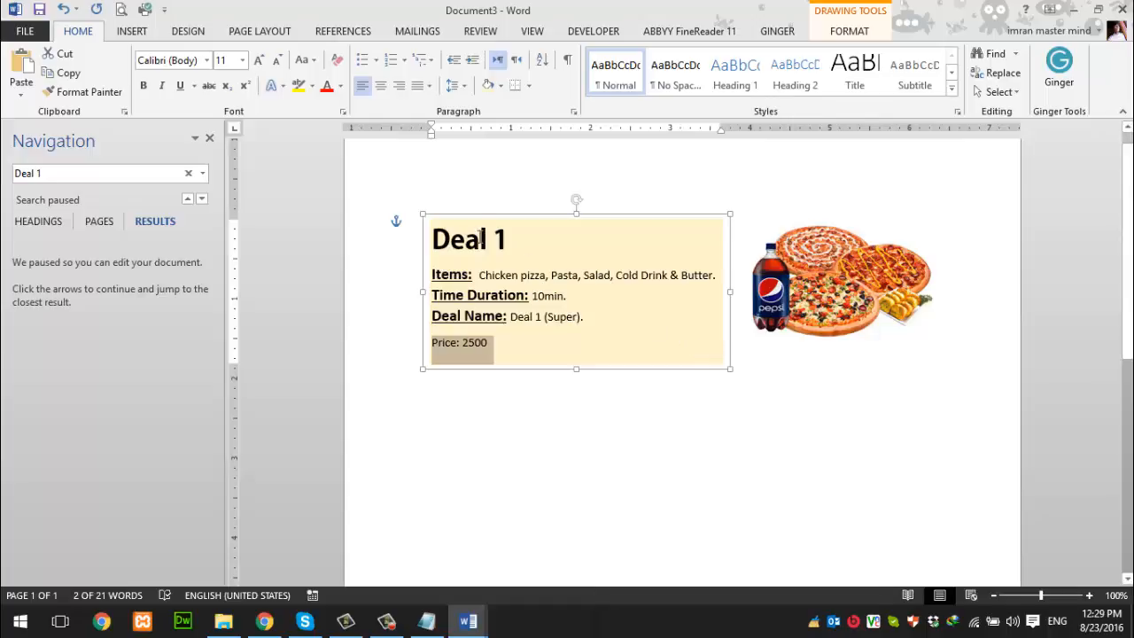
{"action": "mouse_move", "coordinate": [456, 111]}
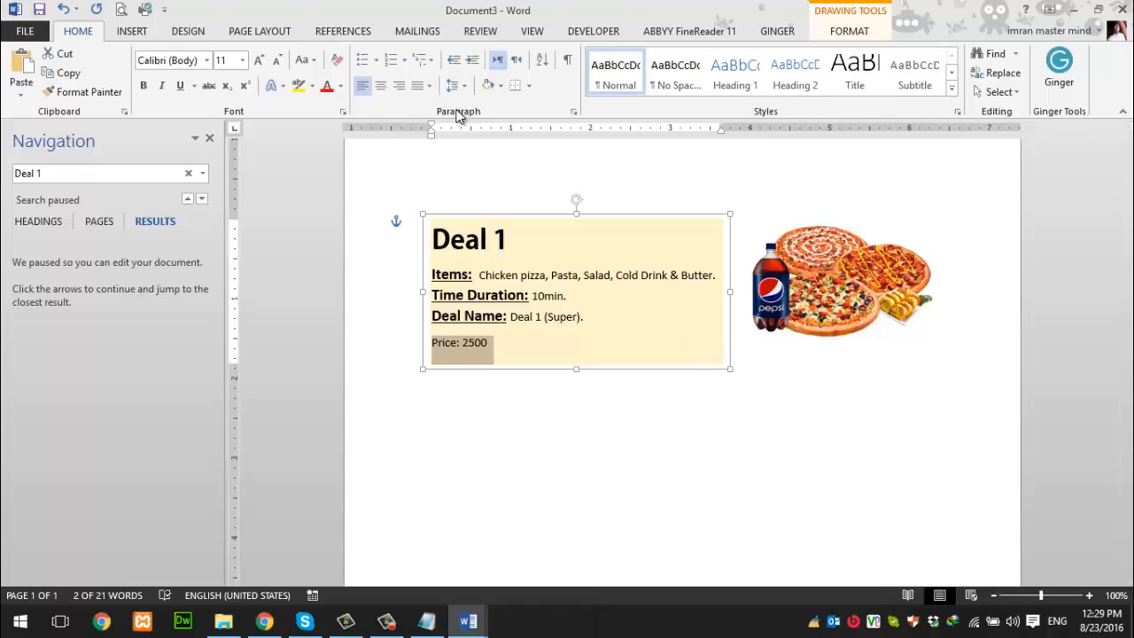
{"action": "mouse_move", "coordinate": [363, 86]}
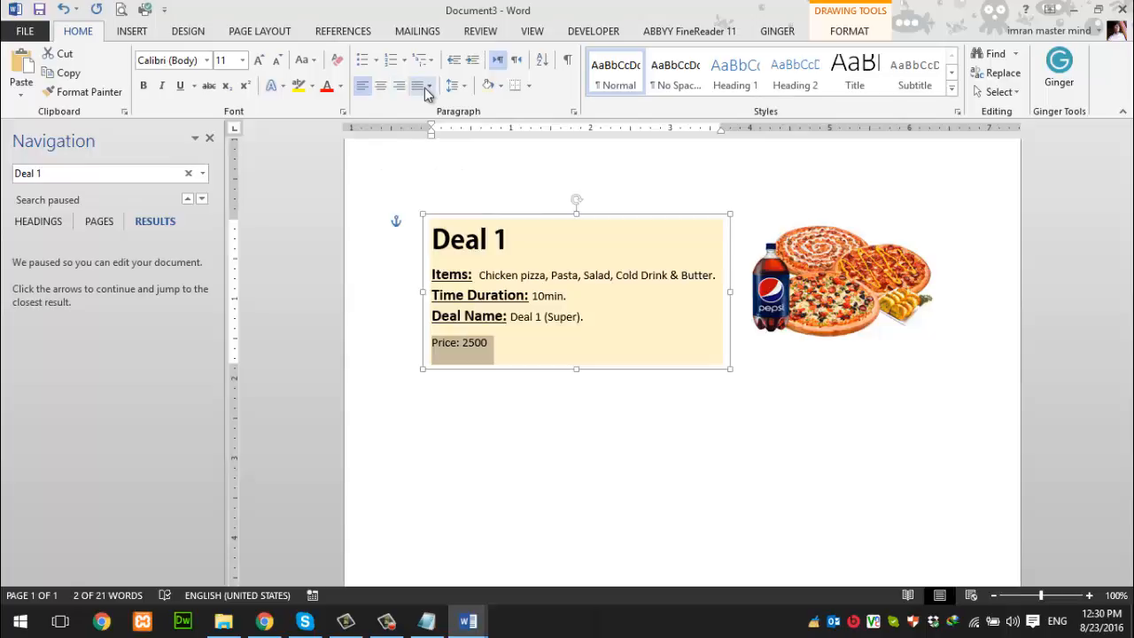
{"action": "mouse_move", "coordinate": [396, 94]}
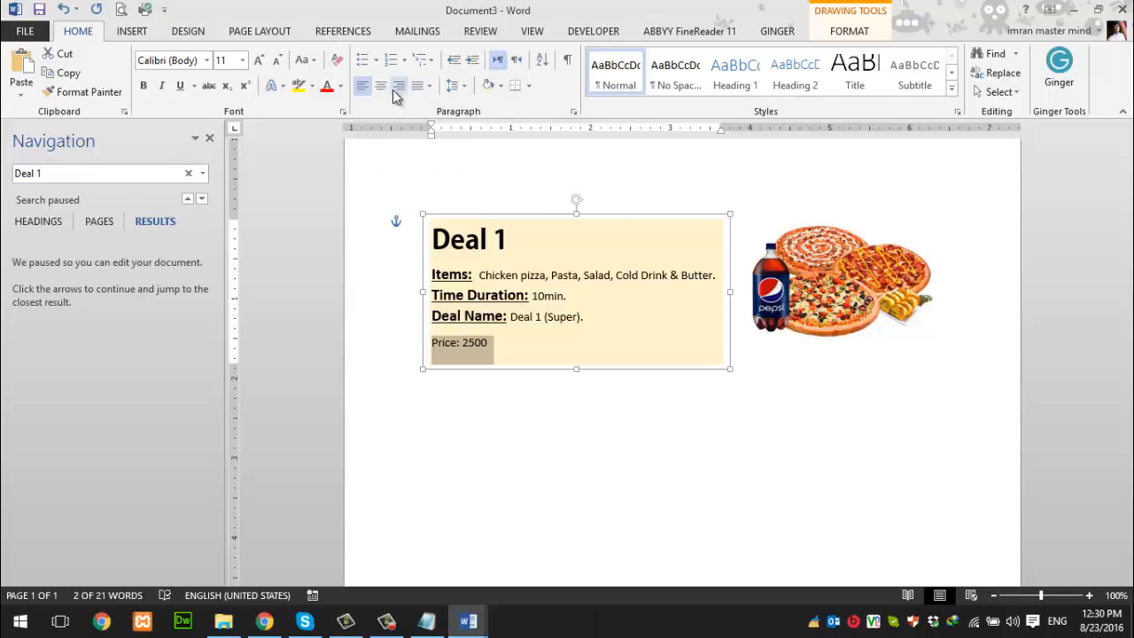
Right-align the Price: 2500 line and increase its font size
{"action": "left_click", "coordinate": [379, 86]}
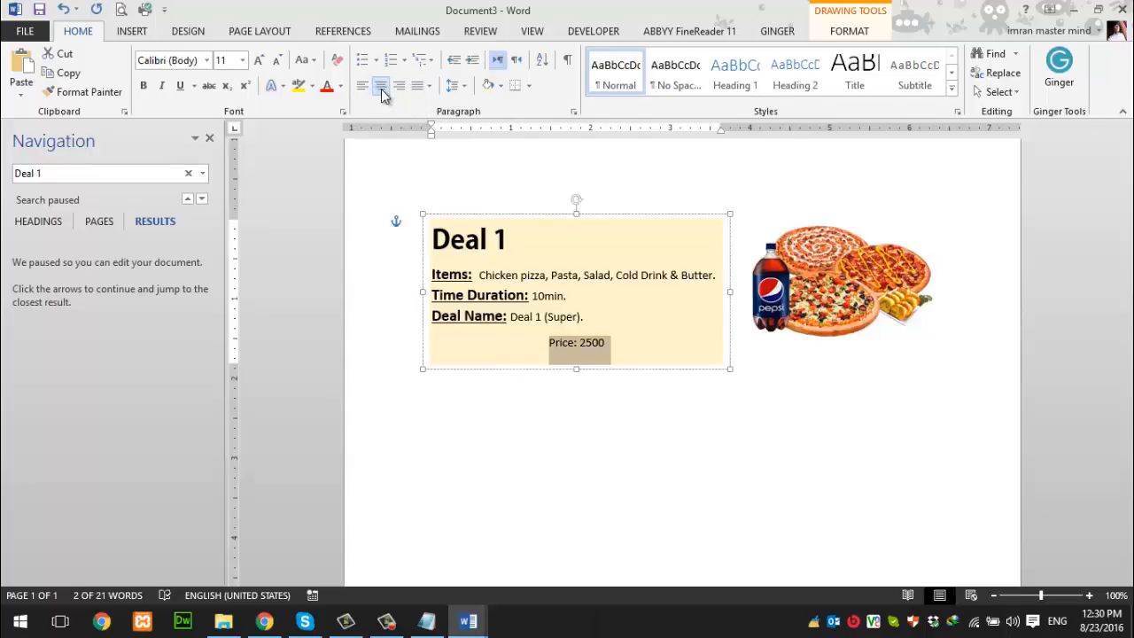
{"action": "mouse_move", "coordinate": [398, 85]}
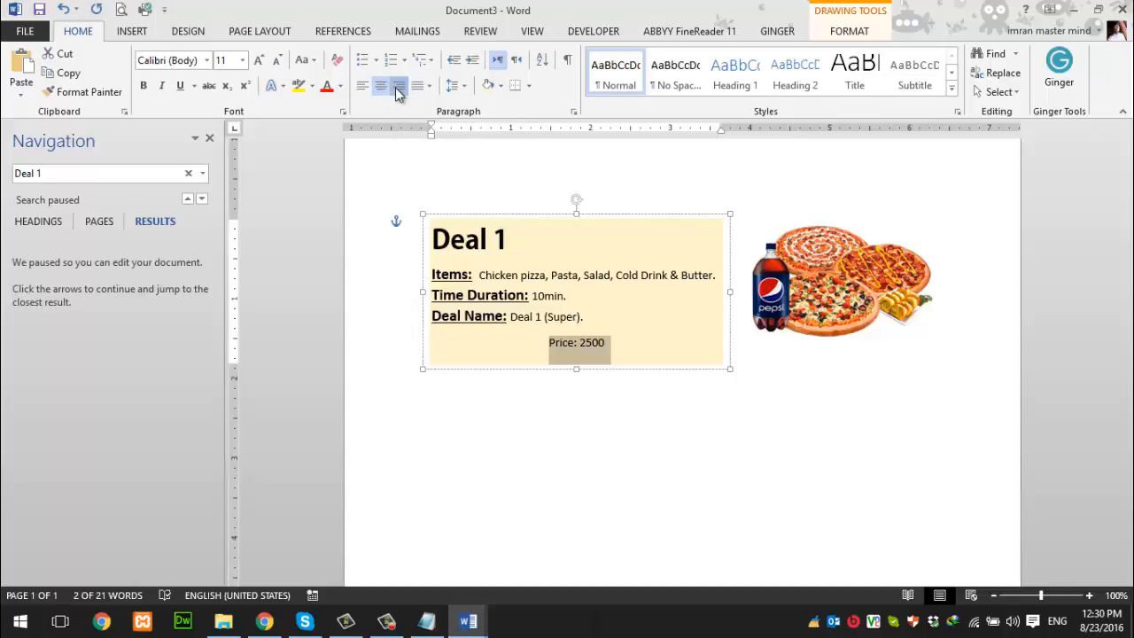
{"action": "left_click", "coordinate": [395, 85]}
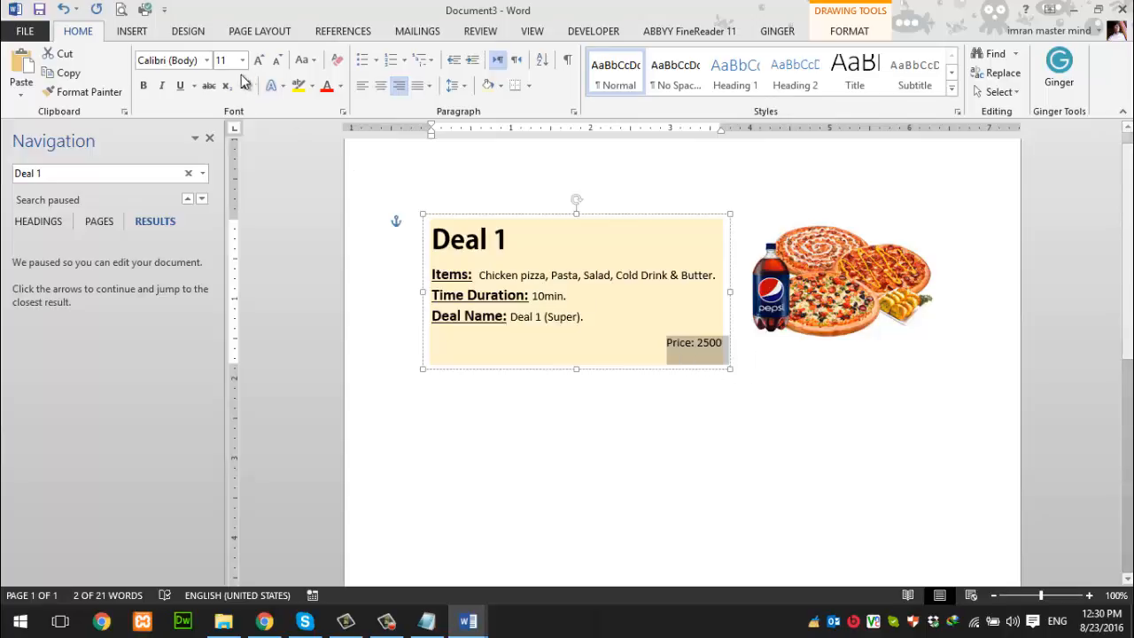
{"action": "left_click", "coordinate": [241, 61]}
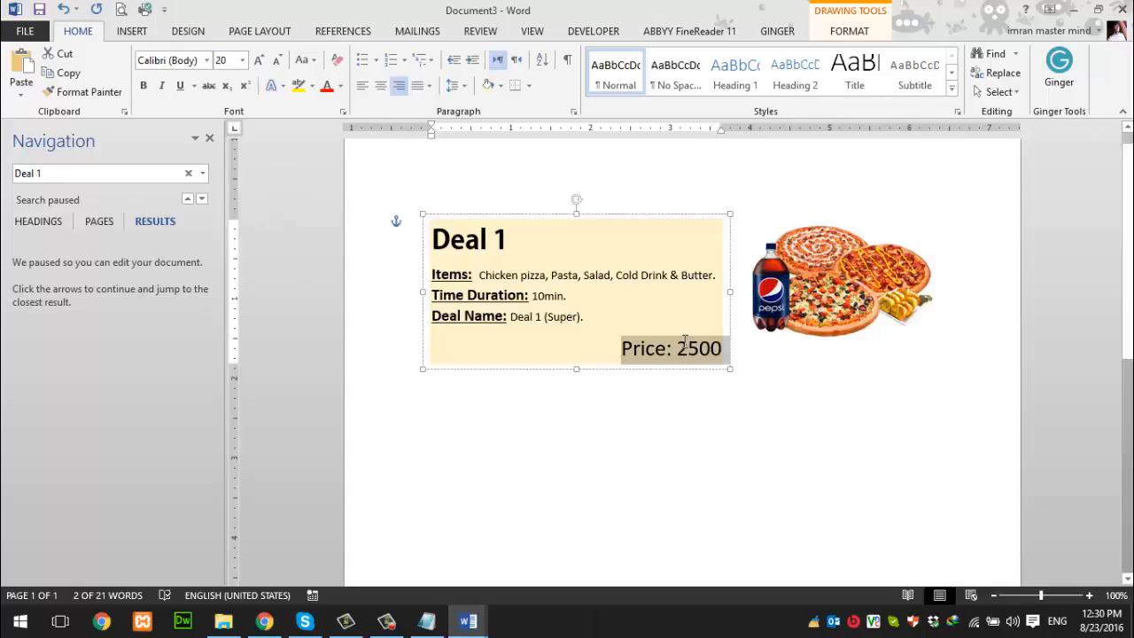
Make the 2500 amount red, bold and larger, and extend it to 2500.00
{"action": "double_click", "coordinate": [699, 349]}
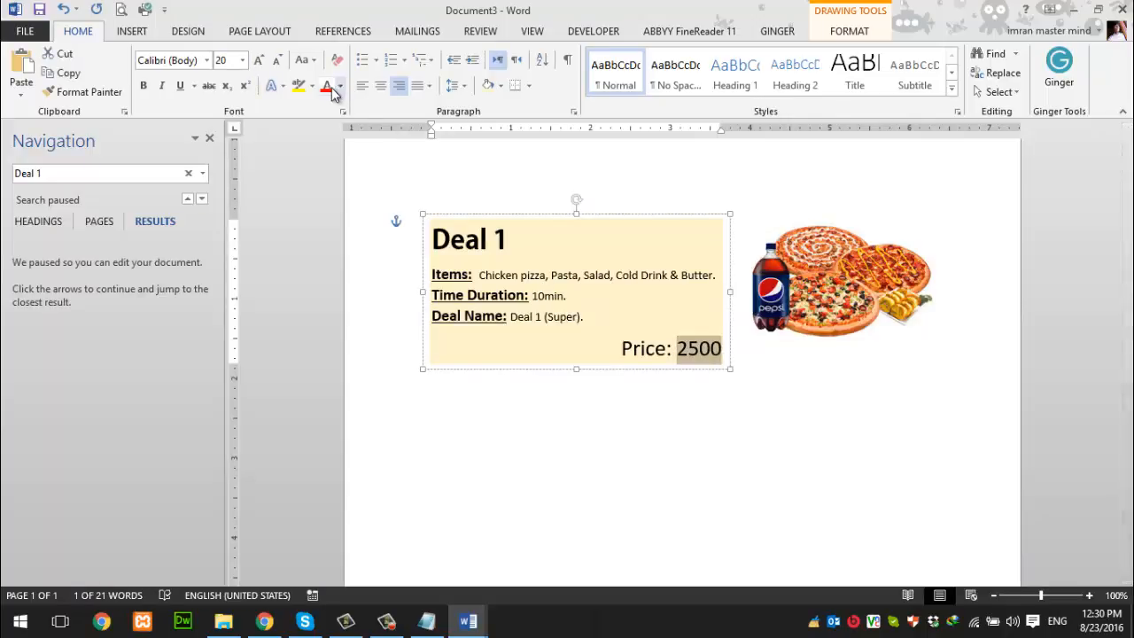
{"action": "mouse_move", "coordinate": [326, 86]}
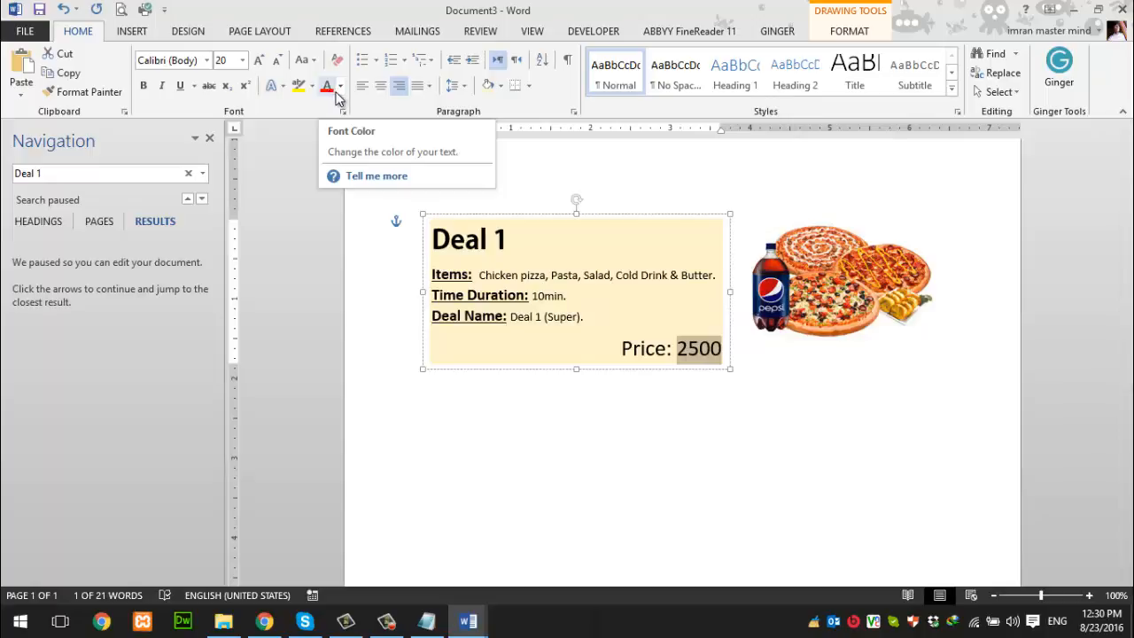
{"action": "left_click", "coordinate": [328, 86]}
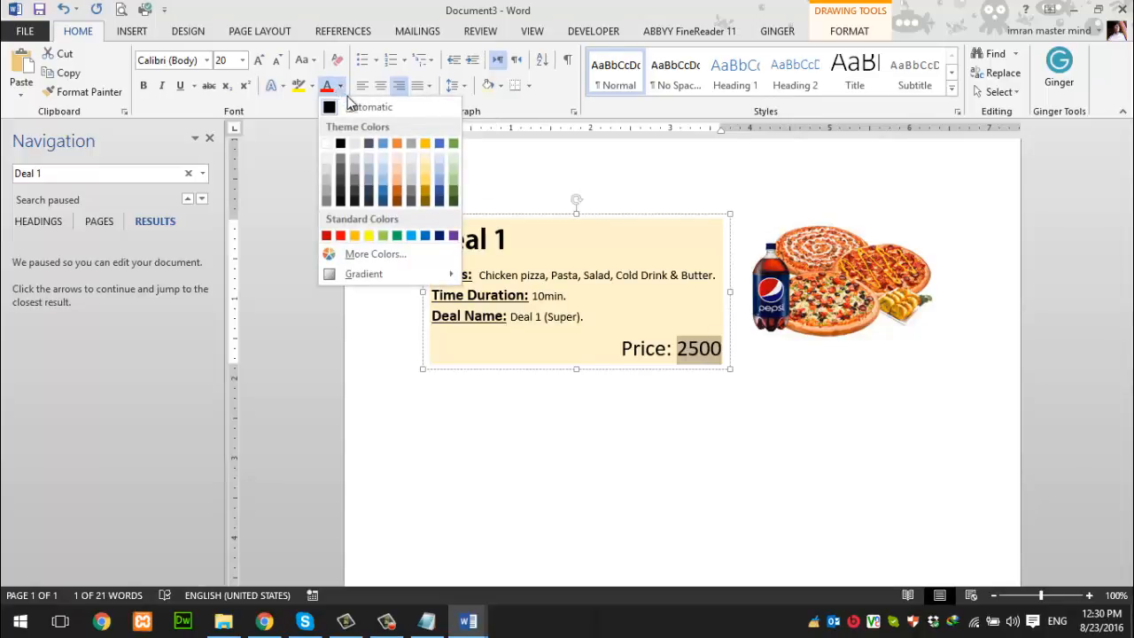
{"action": "mouse_move", "coordinate": [317, 231]}
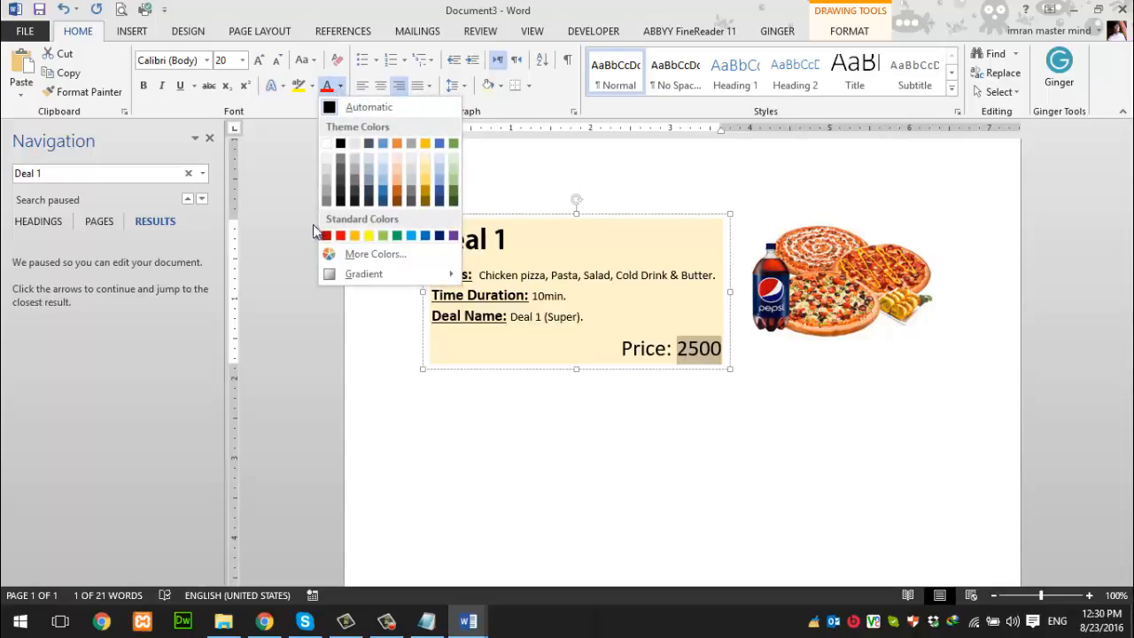
{"action": "left_click", "coordinate": [374, 254]}
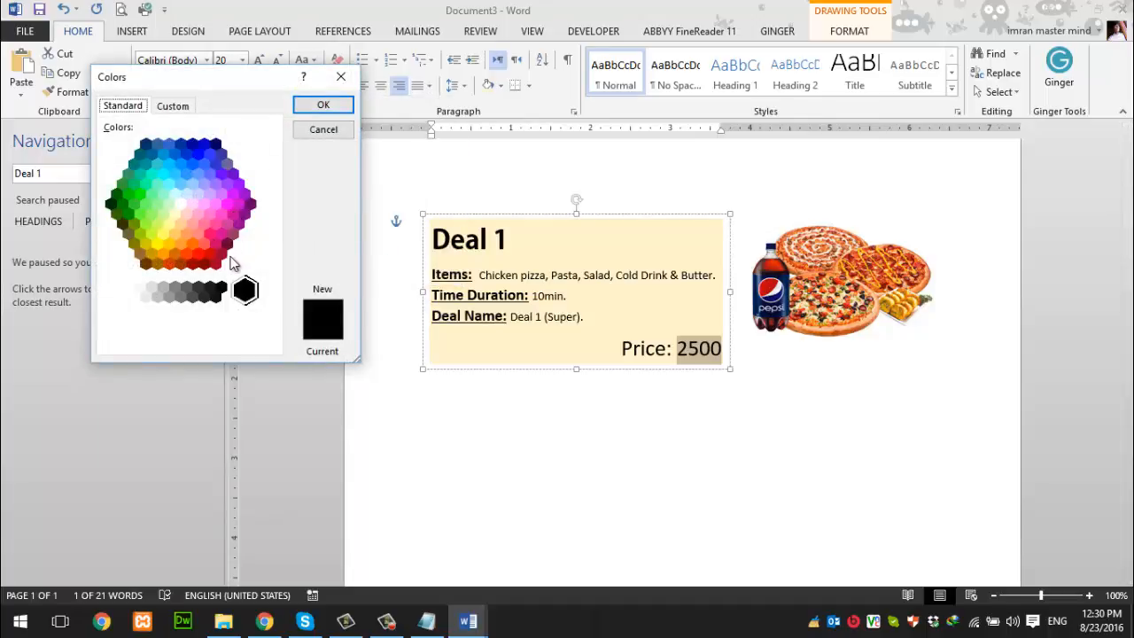
{"action": "left_click", "coordinate": [211, 257]}
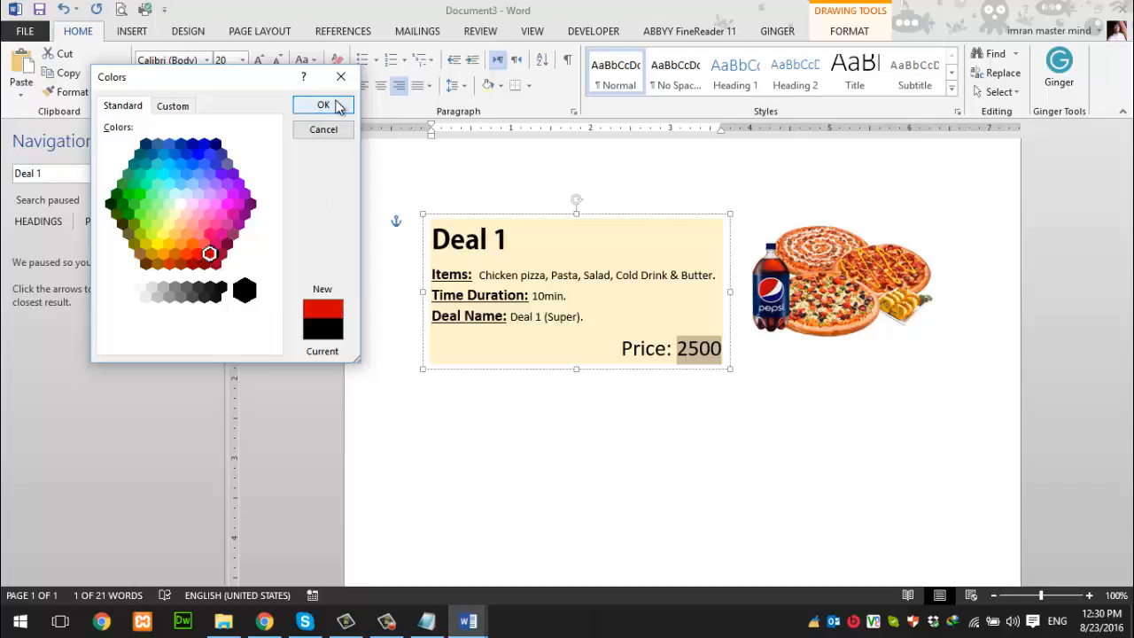
{"action": "left_click", "coordinate": [322, 105]}
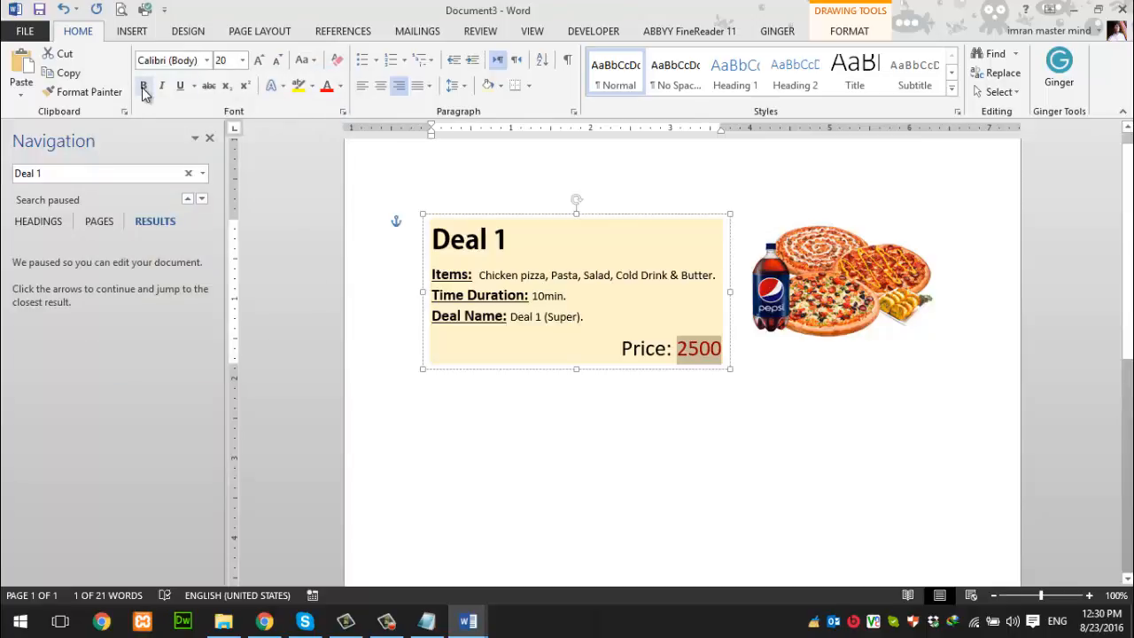
{"action": "left_click", "coordinate": [257, 59]}
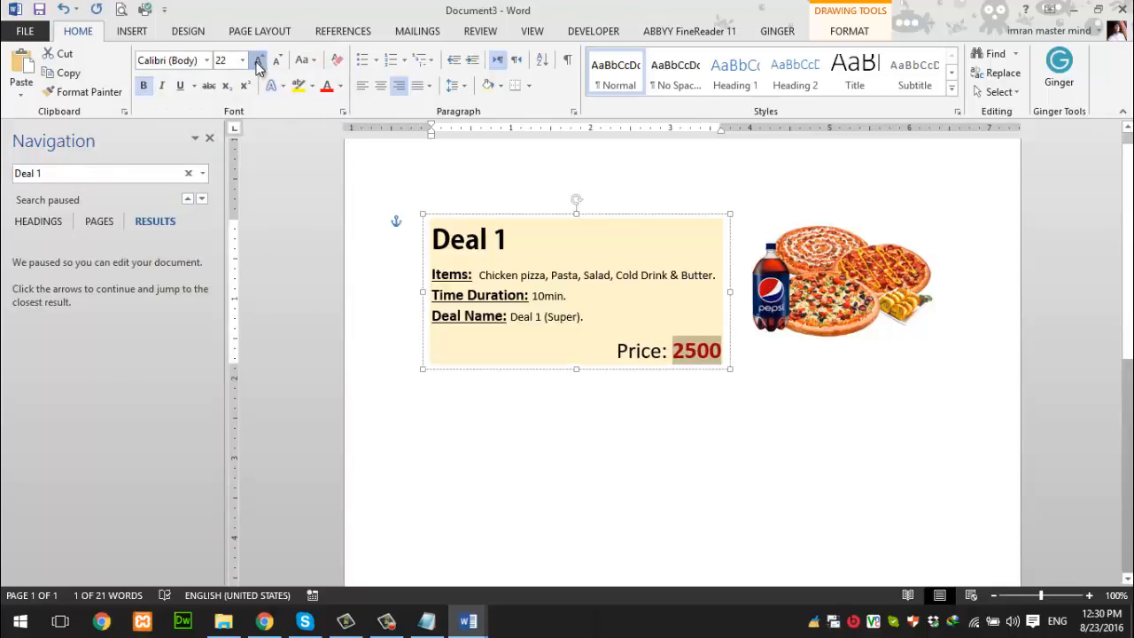
{"action": "left_click", "coordinate": [258, 59]}
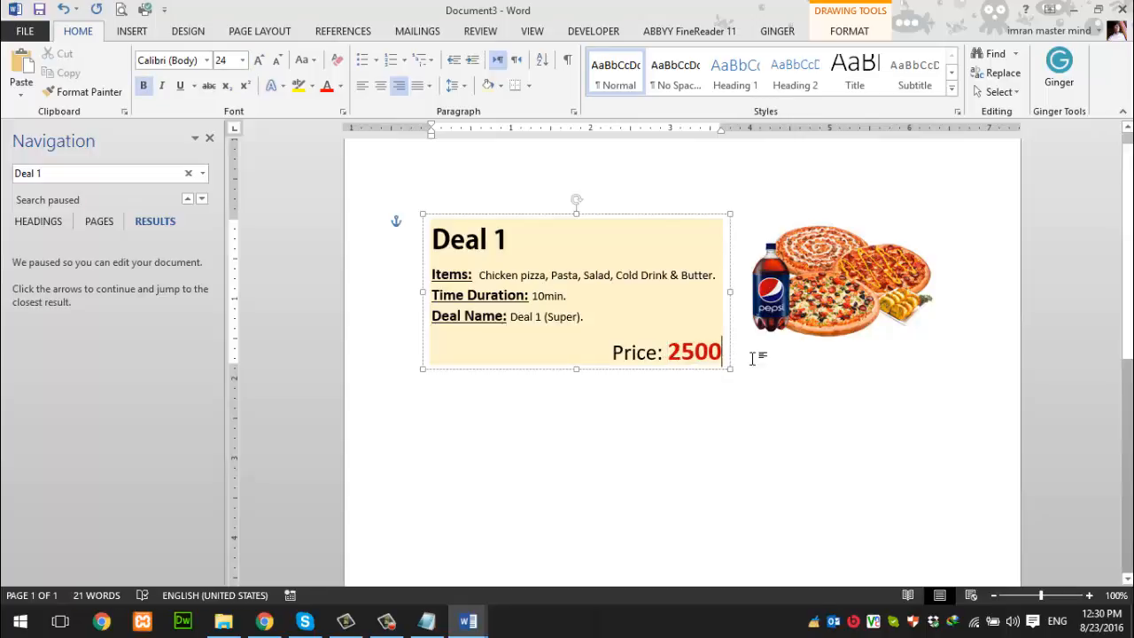
{"action": "type", "text": ".00"}
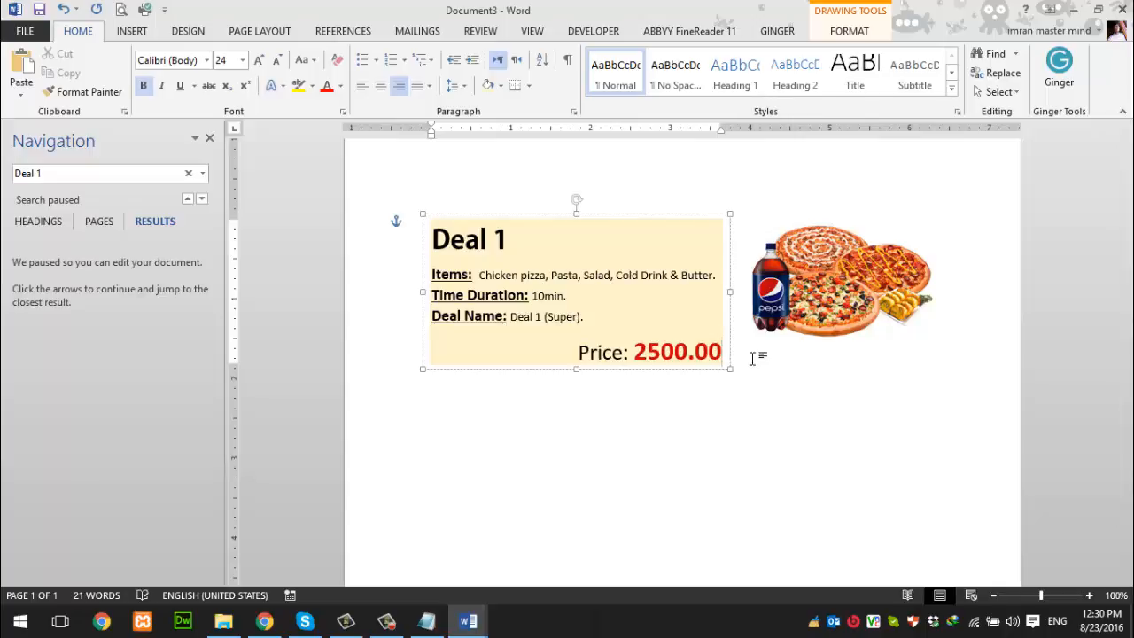